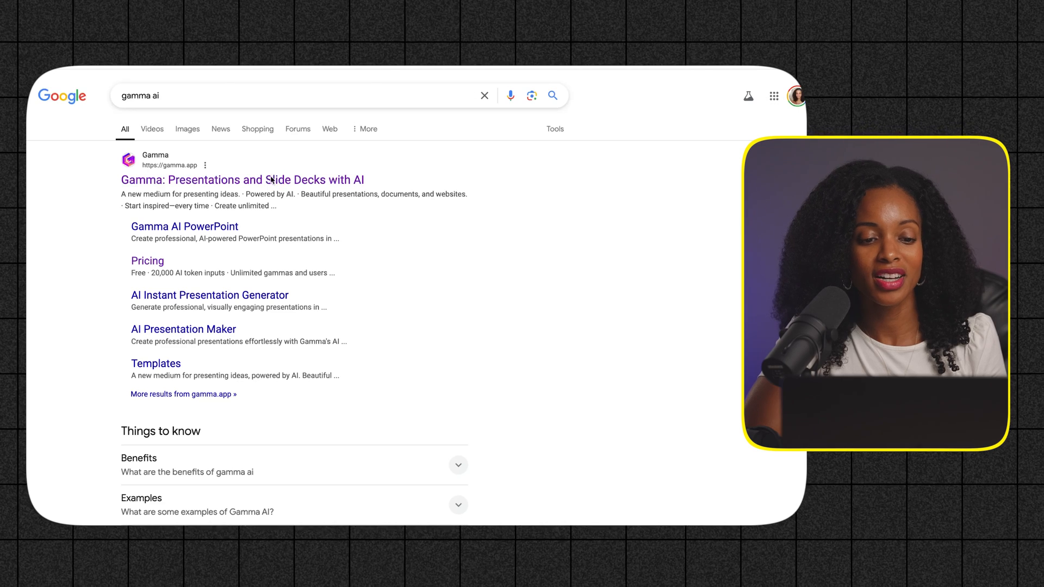
- Open Gamma from the search results and sign up for free with Google
left_click(243, 180)
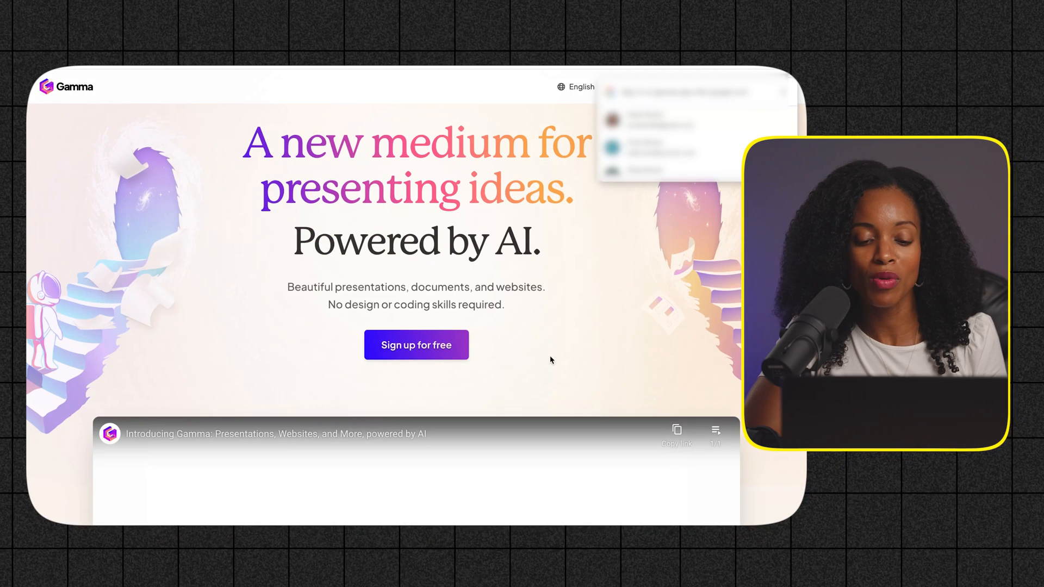
scroll("down", 3)
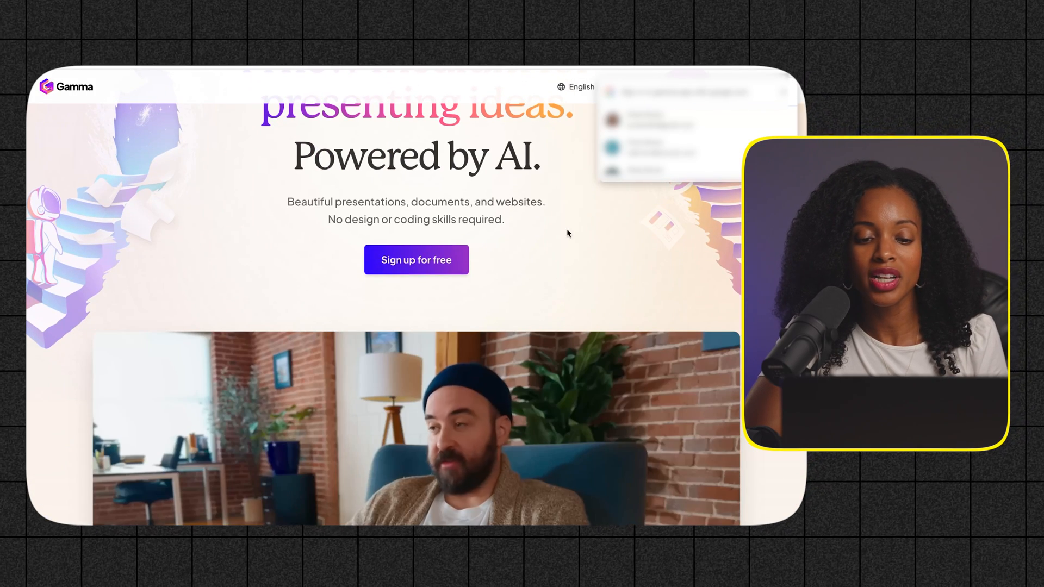
left_click(415, 260)
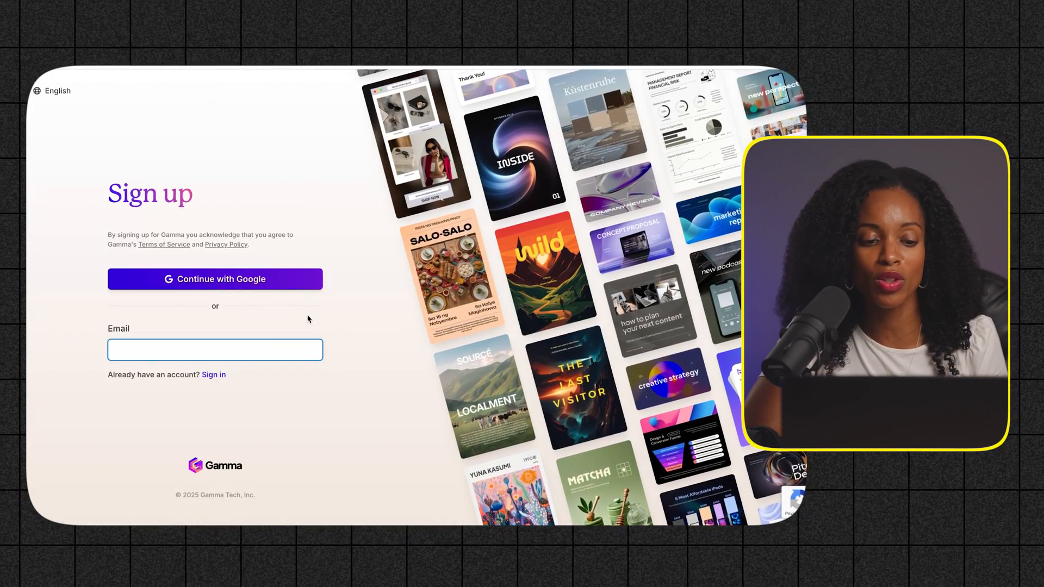
left_click(215, 279)
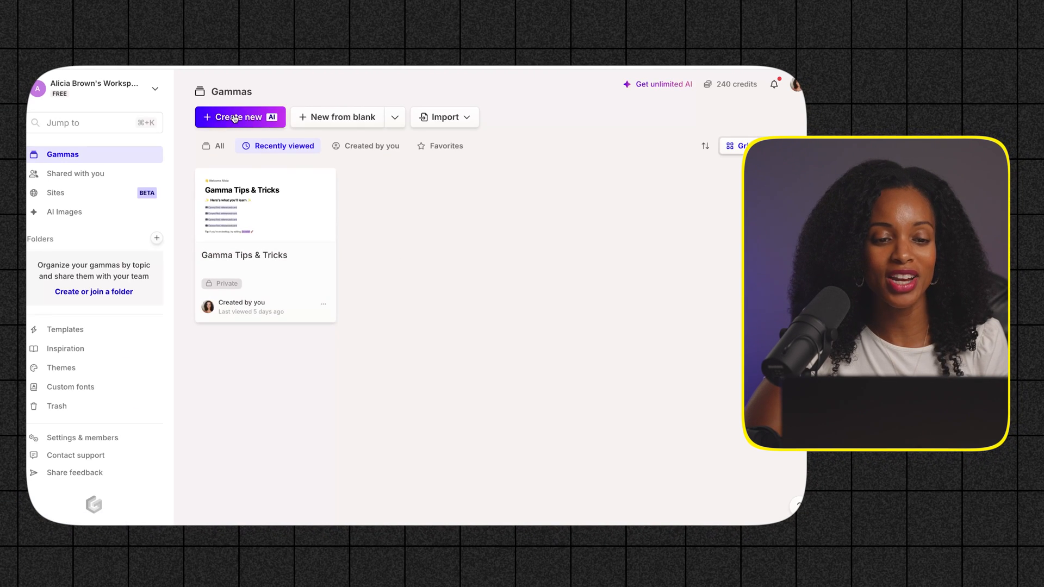
- Generate an AI outline from the prompt 'How to Build a Personal Brand that Stands Out'
left_click(239, 117)
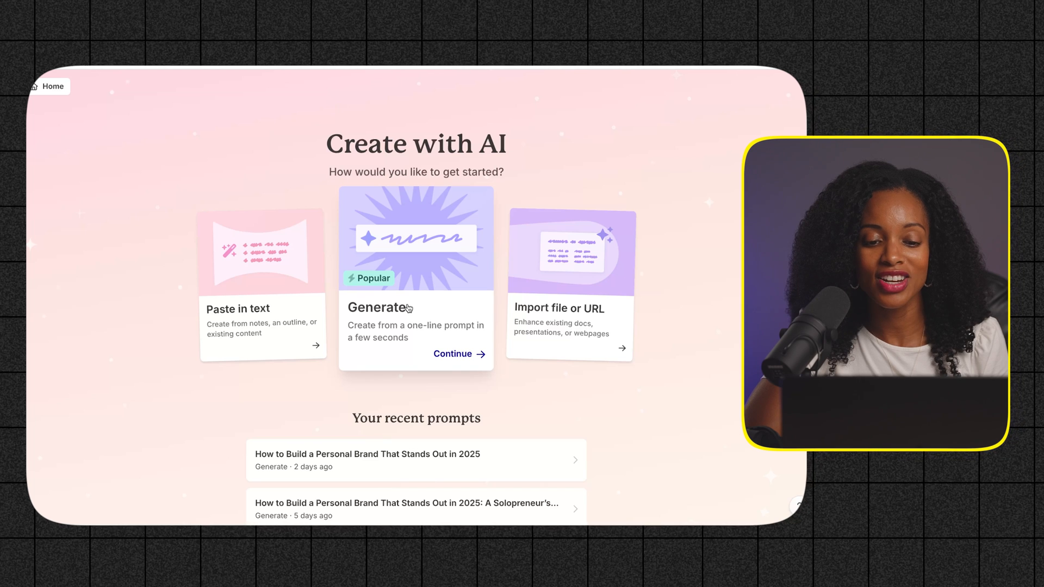
left_click(452, 354)
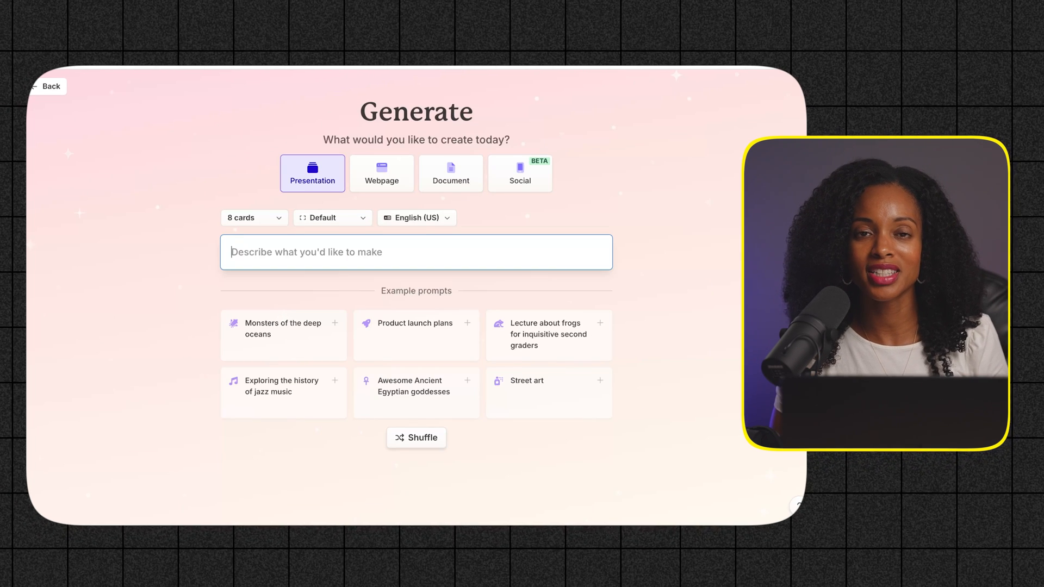
type("H")
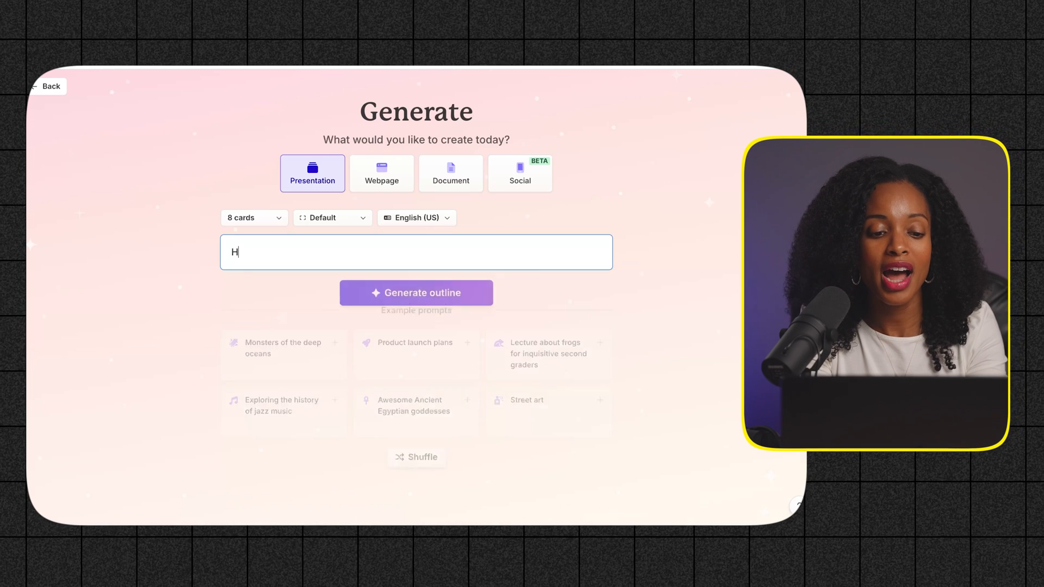
type("ow to Build a")
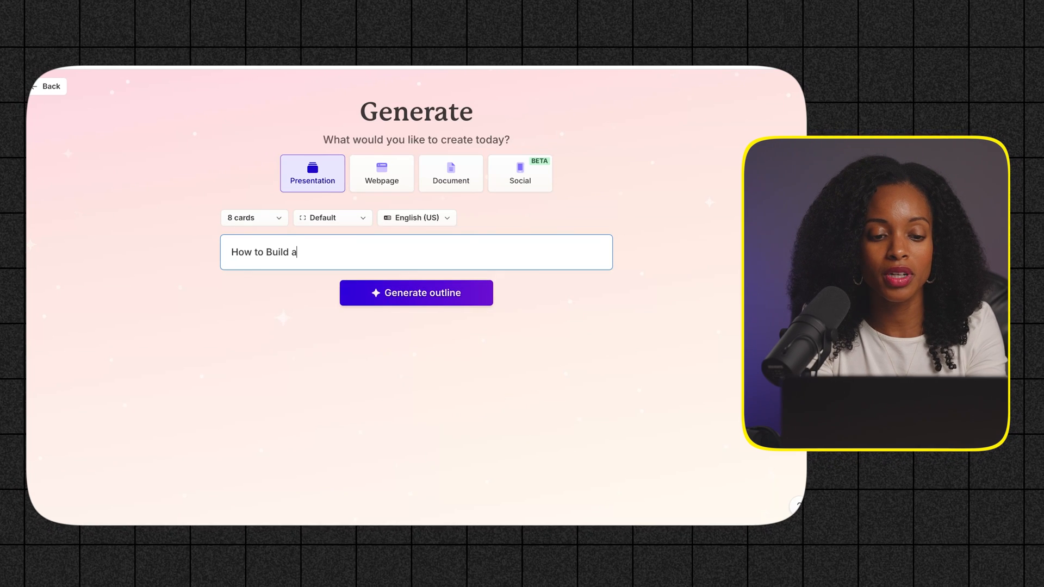
type("Personal Brand")
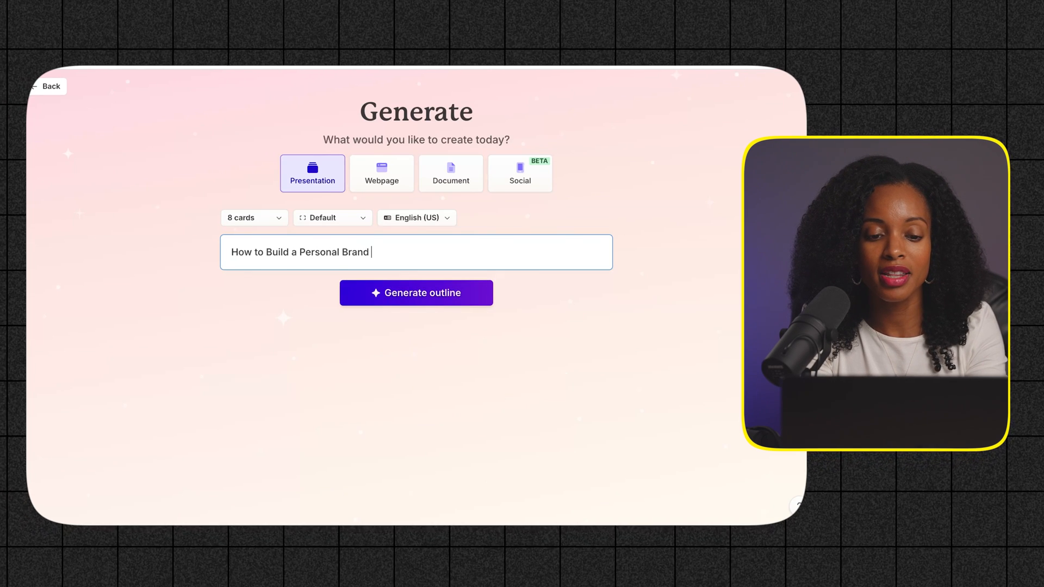
type("that Stands Out in 2025: AN")
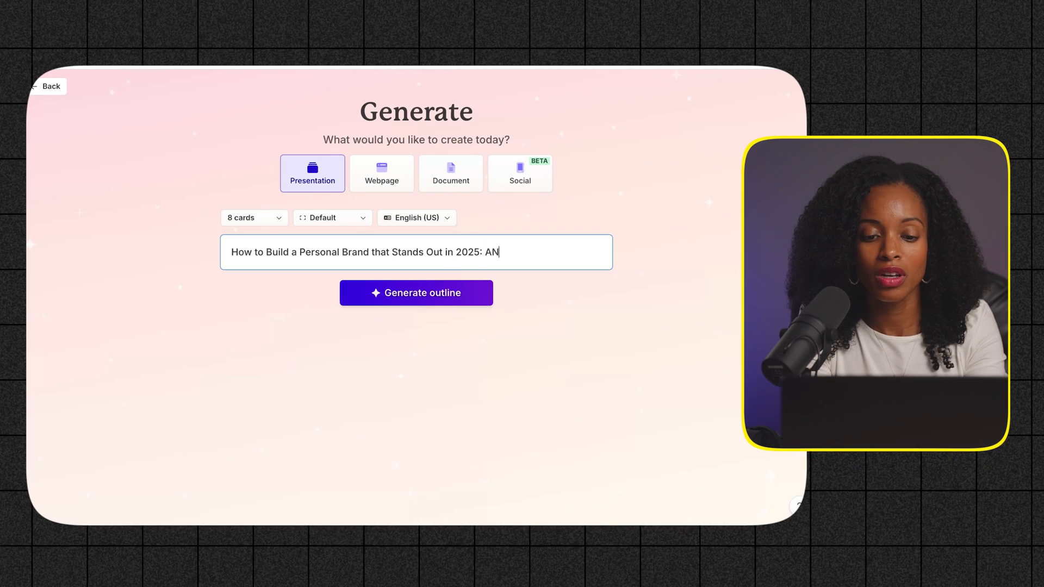
type("Entrepreneur's Guide")
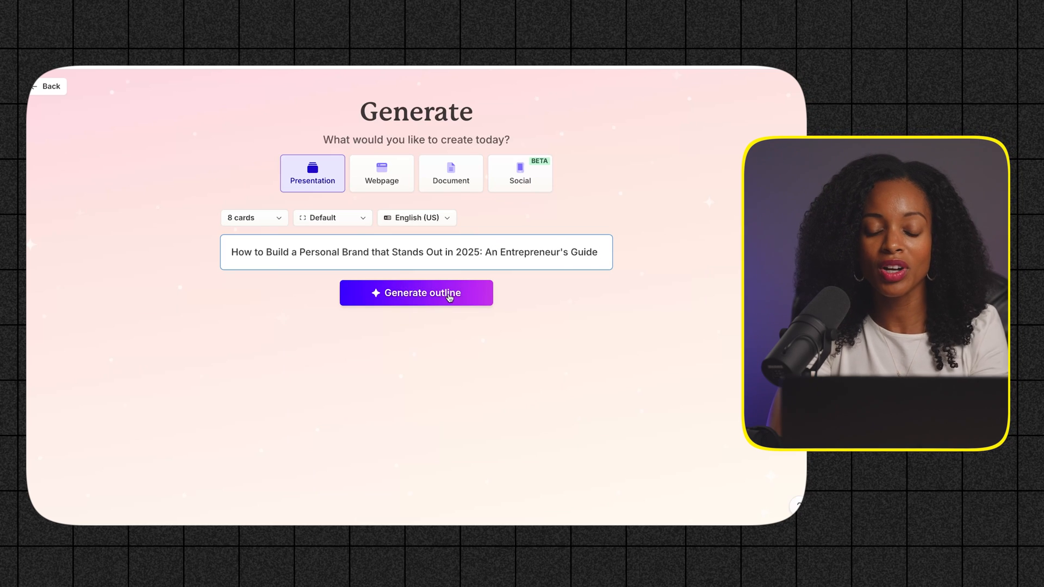
left_click(416, 293)
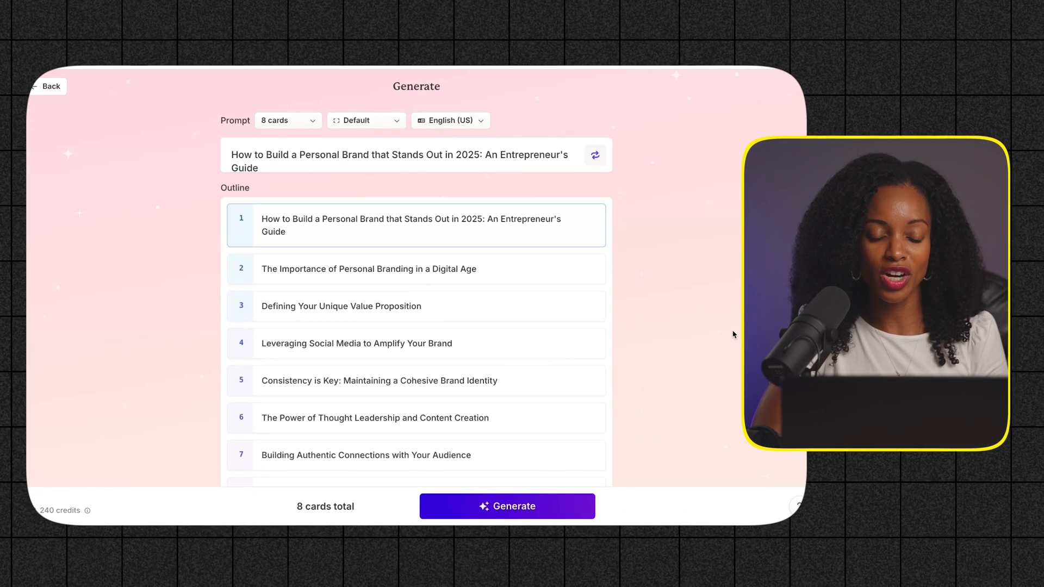
- Pick the Tranquil theme from all themes and open the image source options
scroll("down", 3)
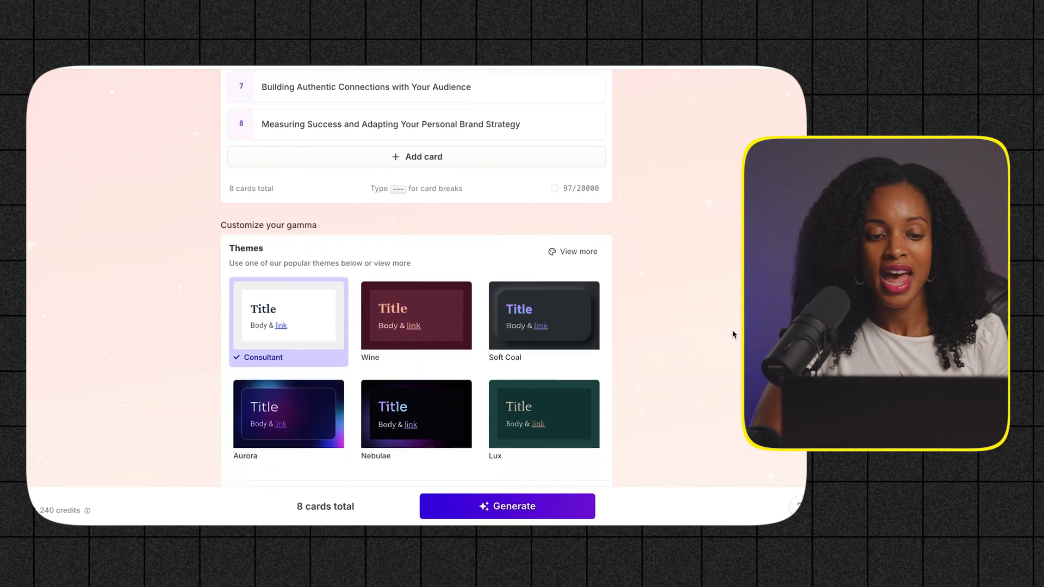
scroll("down", 3)
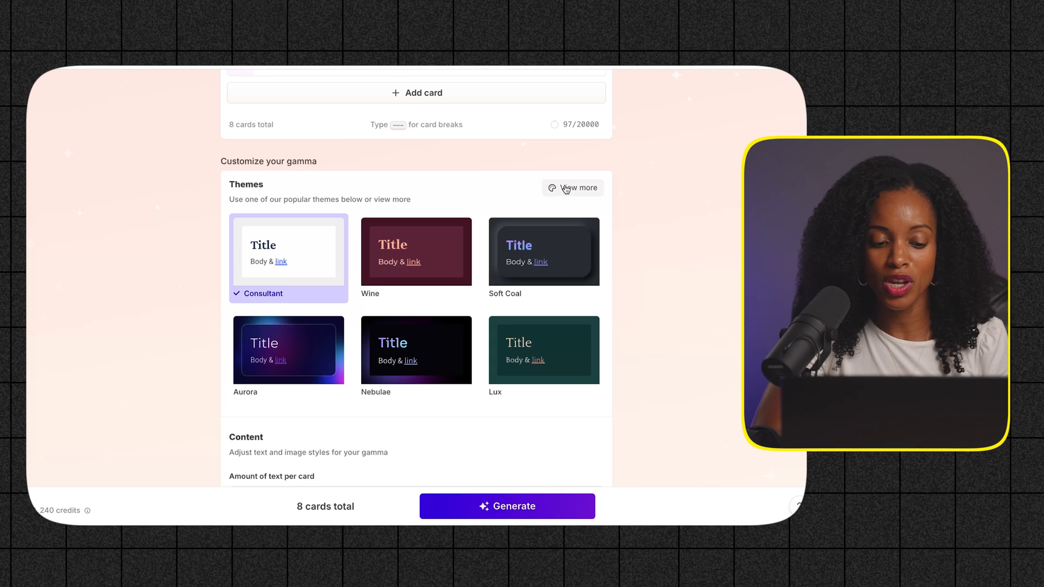
left_click(573, 187)
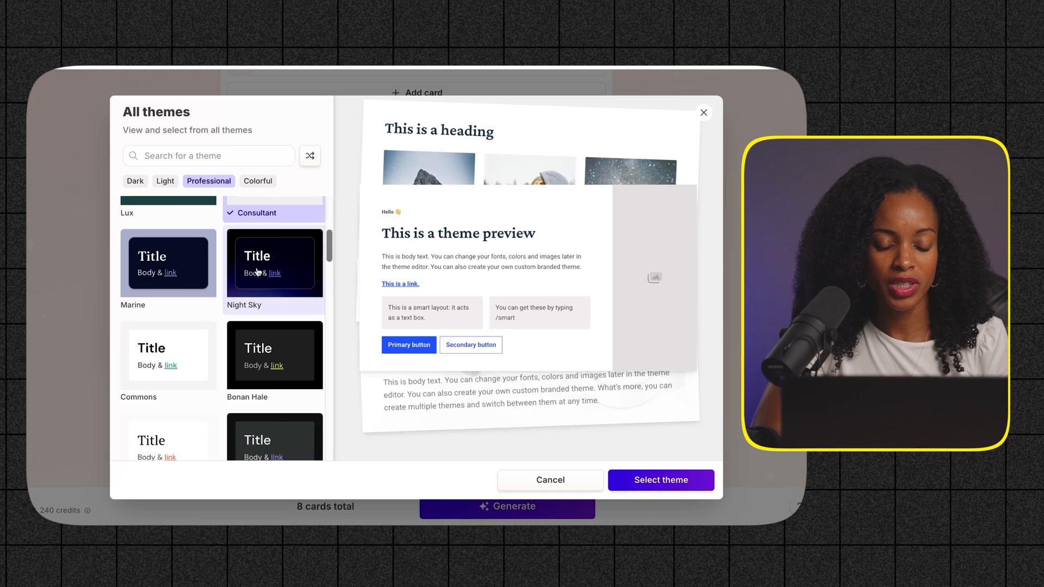
scroll("down", 3)
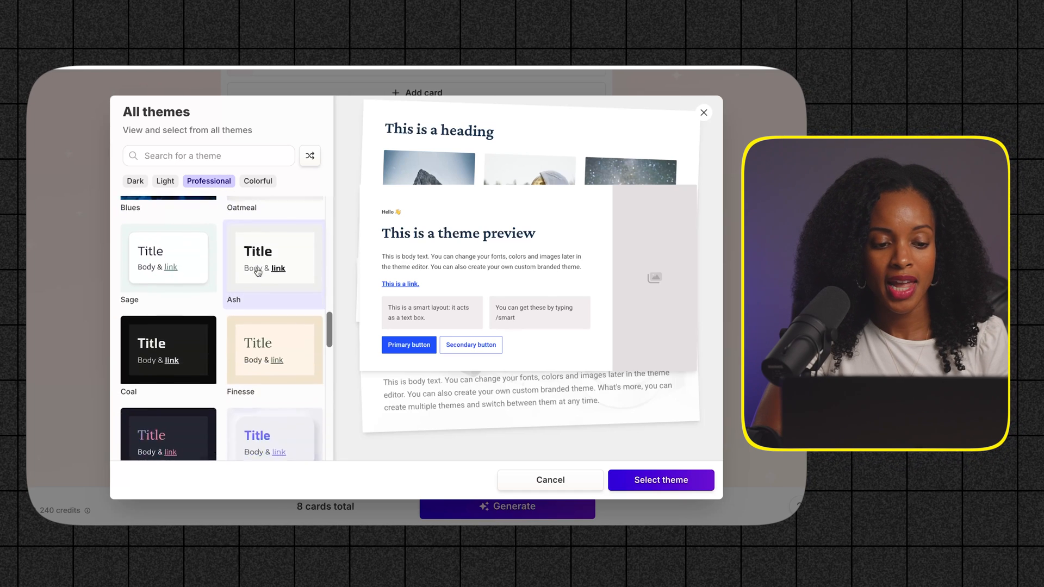
left_click(168, 317)
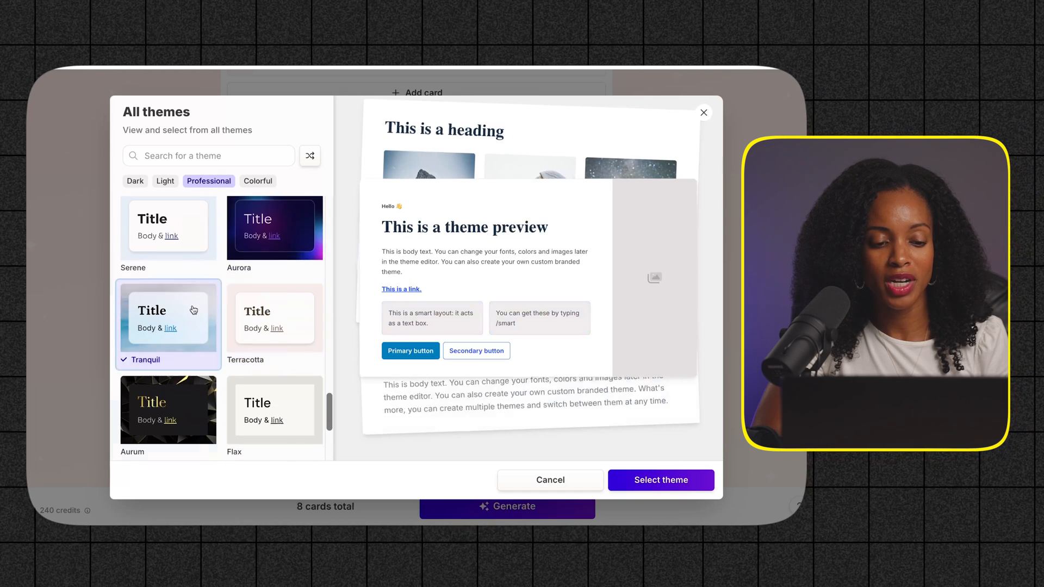
left_click(660, 480)
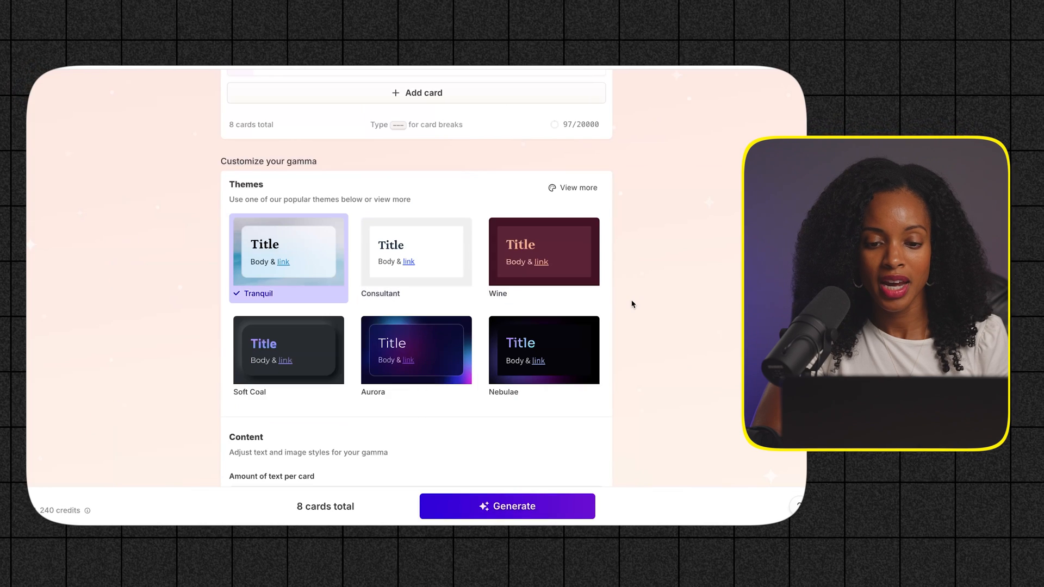
scroll("down", 3)
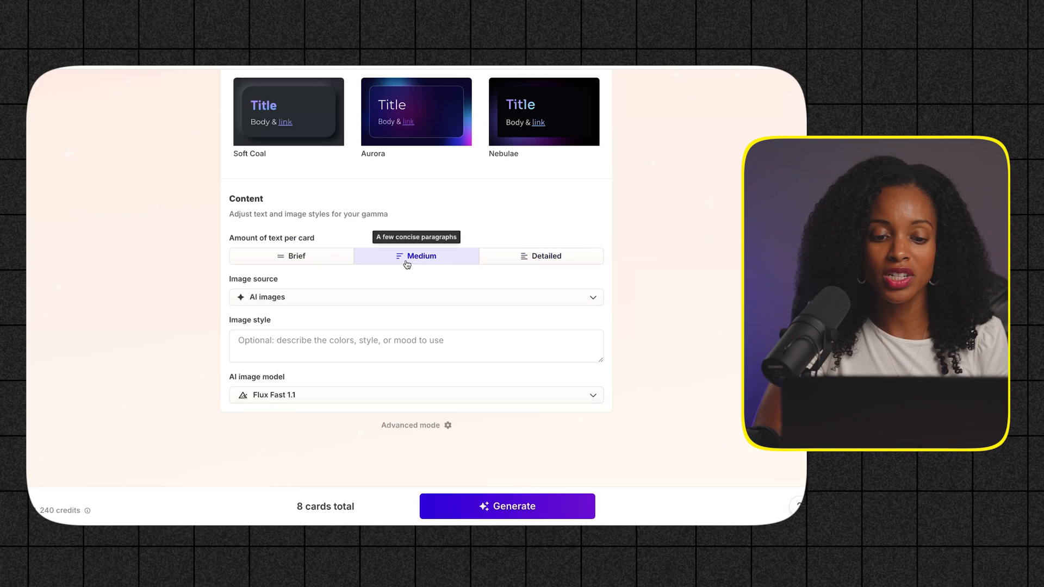
mouse_move(419, 300)
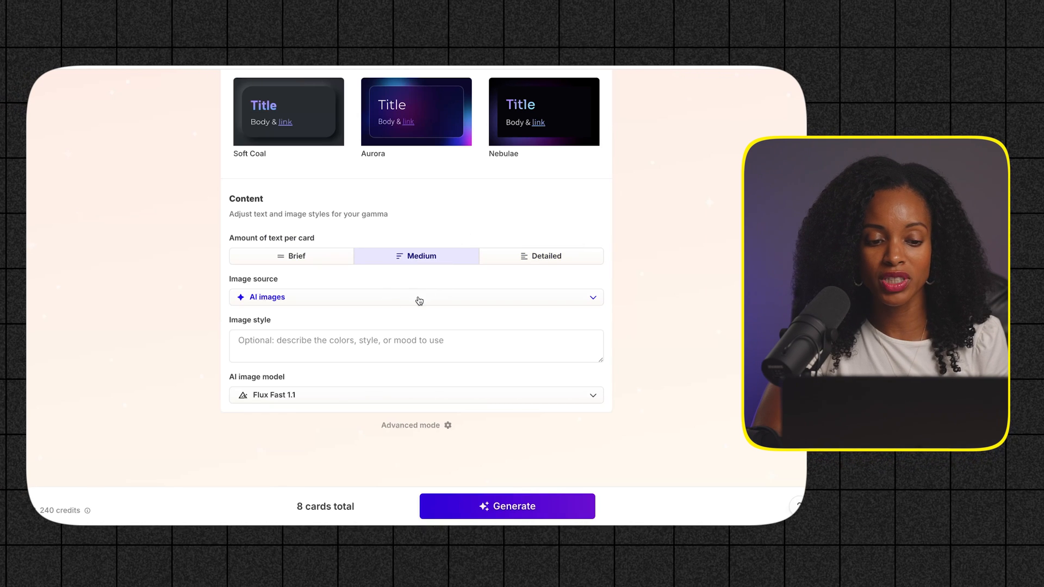
left_click(507, 506)
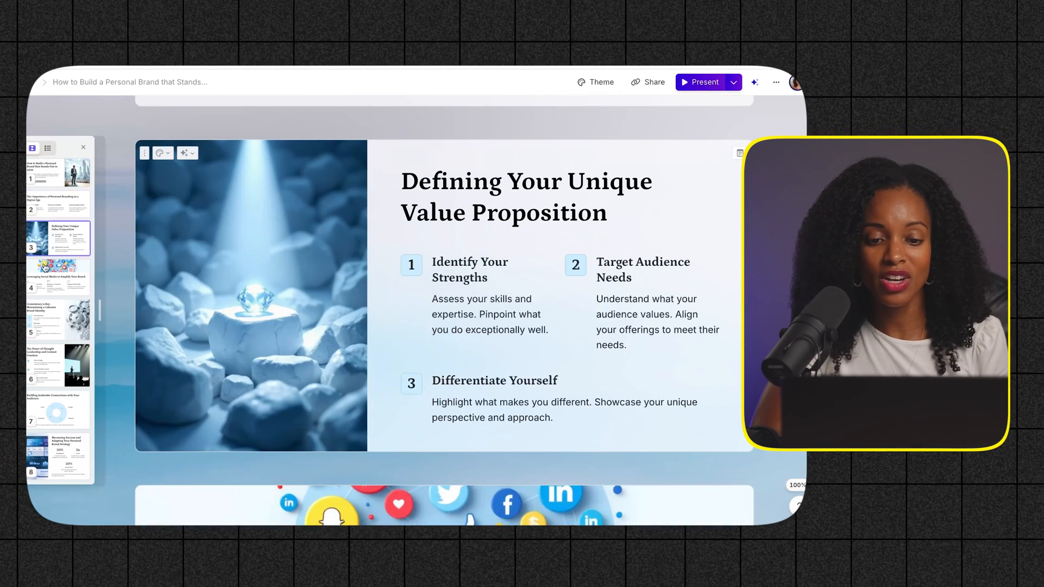
- Review the generated cards, from the social media card to the final Measuring Success card
left_click(57, 277)
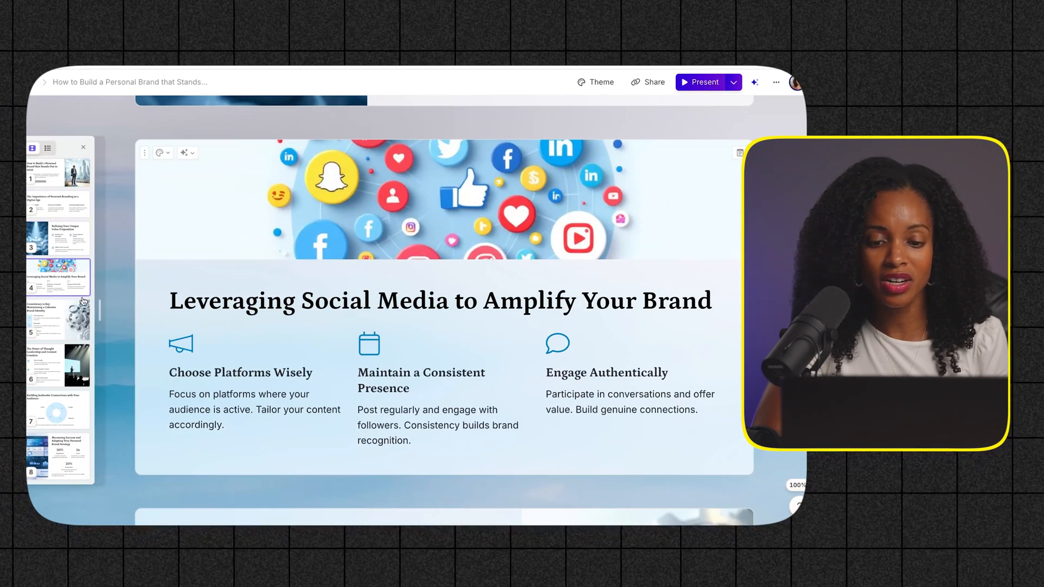
left_click(61, 461)
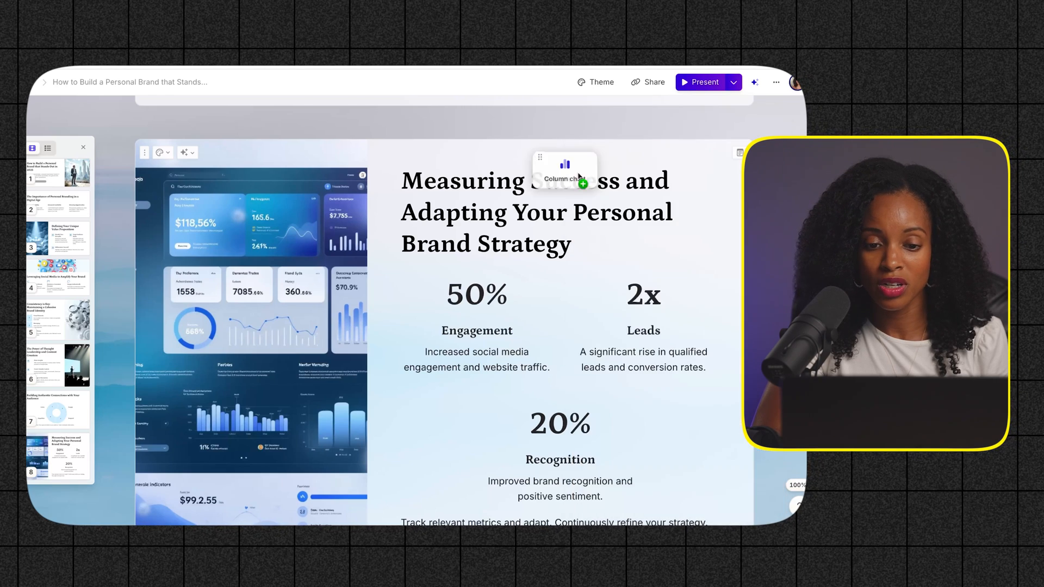
left_click(563, 164)
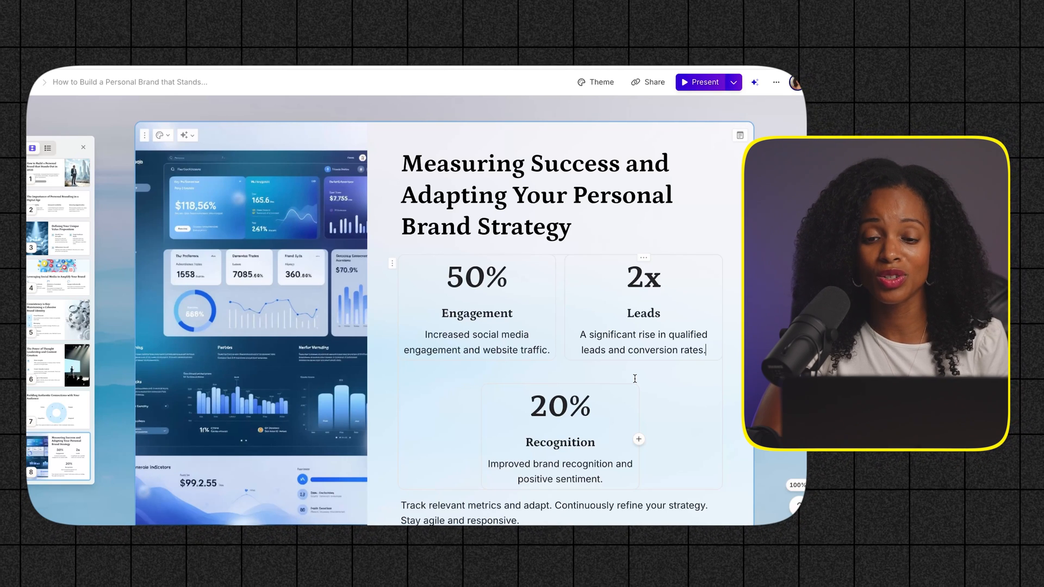
mouse_move(795, 125)
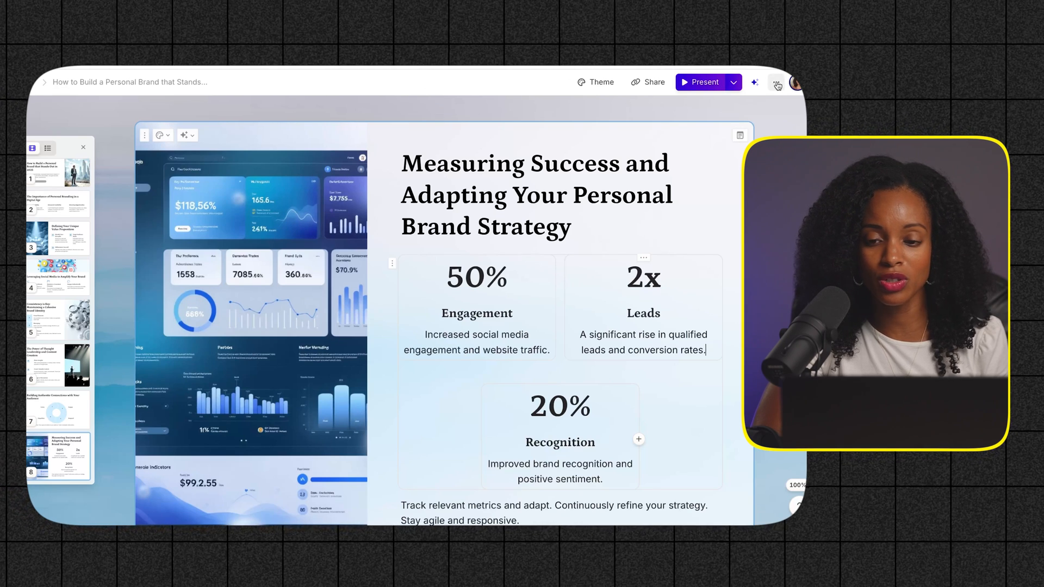
- Open the export options for the personal brand presentation from its options menu
left_click(776, 82)
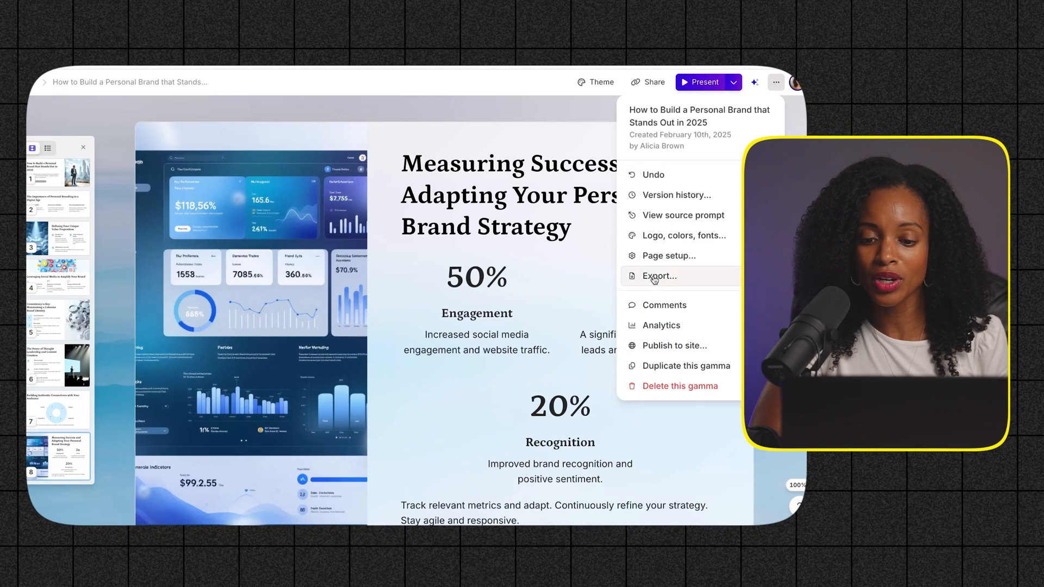
left_click(658, 276)
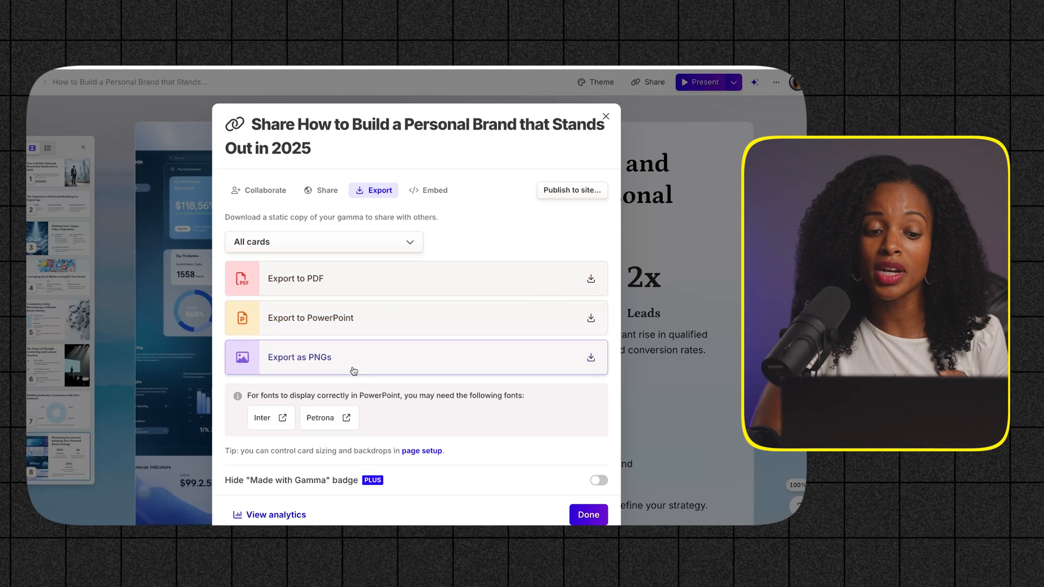
mouse_move(382, 293)
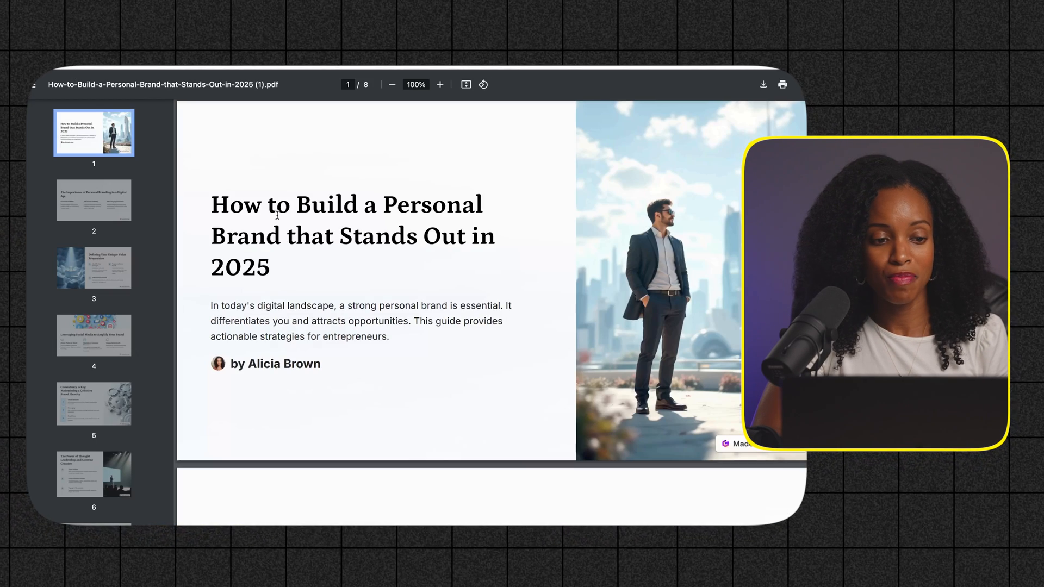
left_click(94, 268)
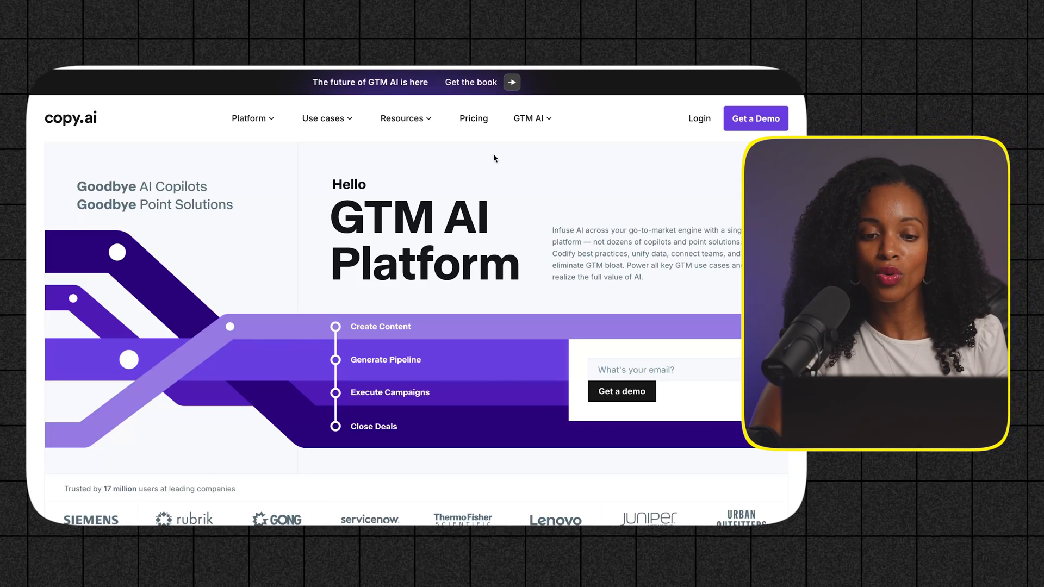
- Browse Copy.ai's self-serve pricing plans and choose 'Get started for free'
left_click(474, 117)
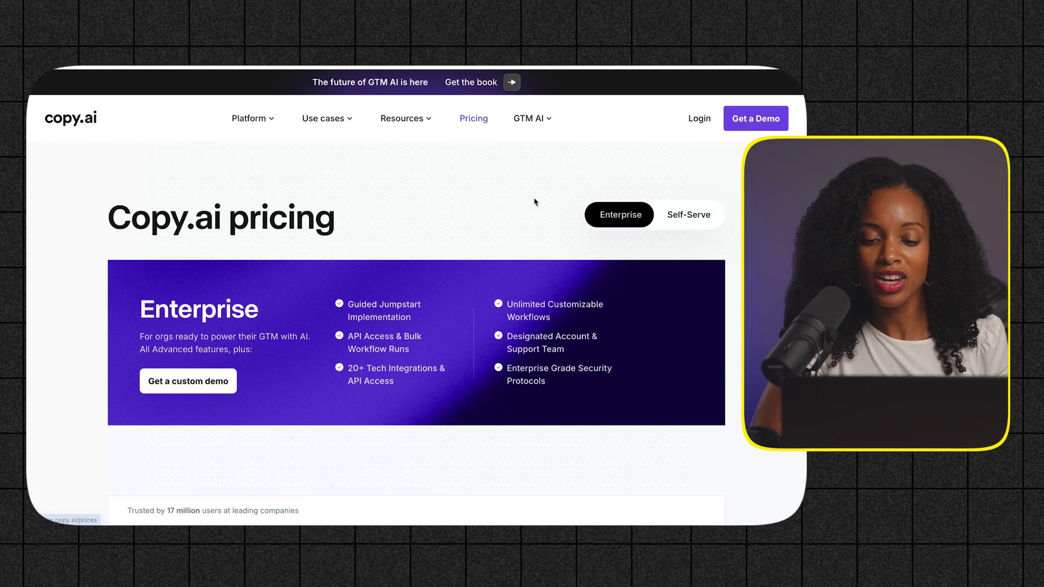
mouse_move(693, 217)
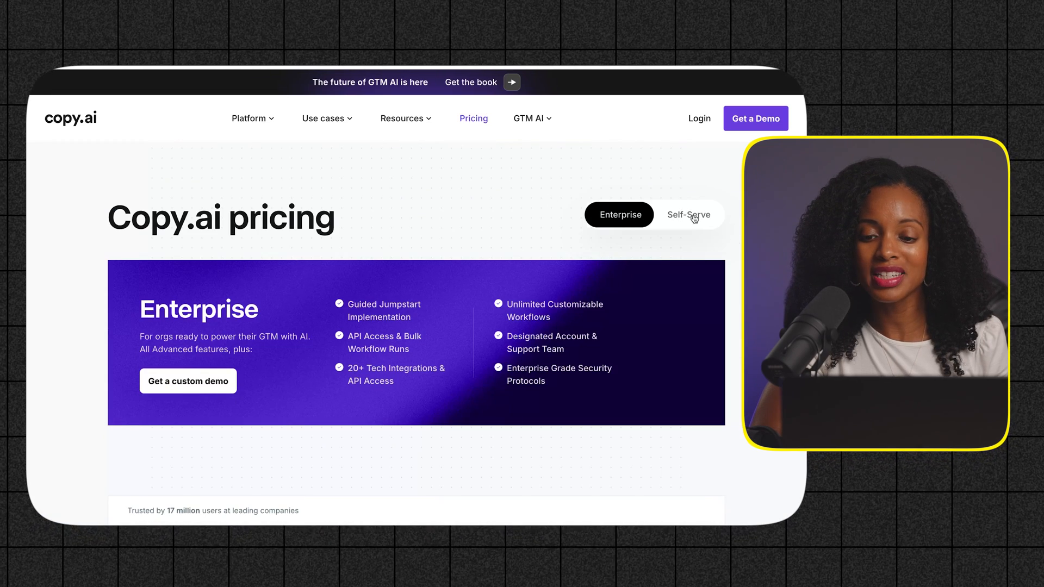
left_click(689, 214)
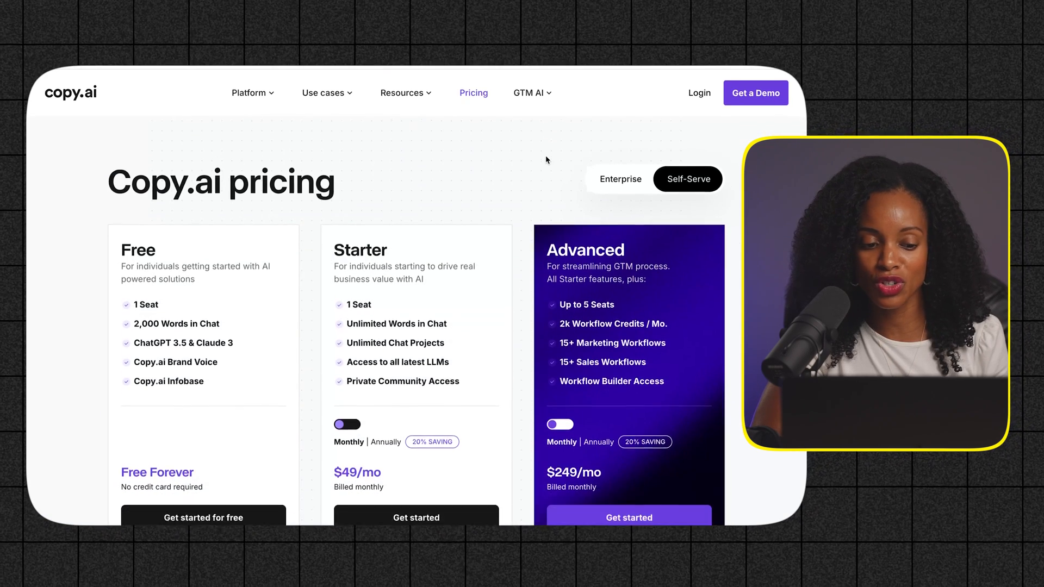
scroll("down", 3)
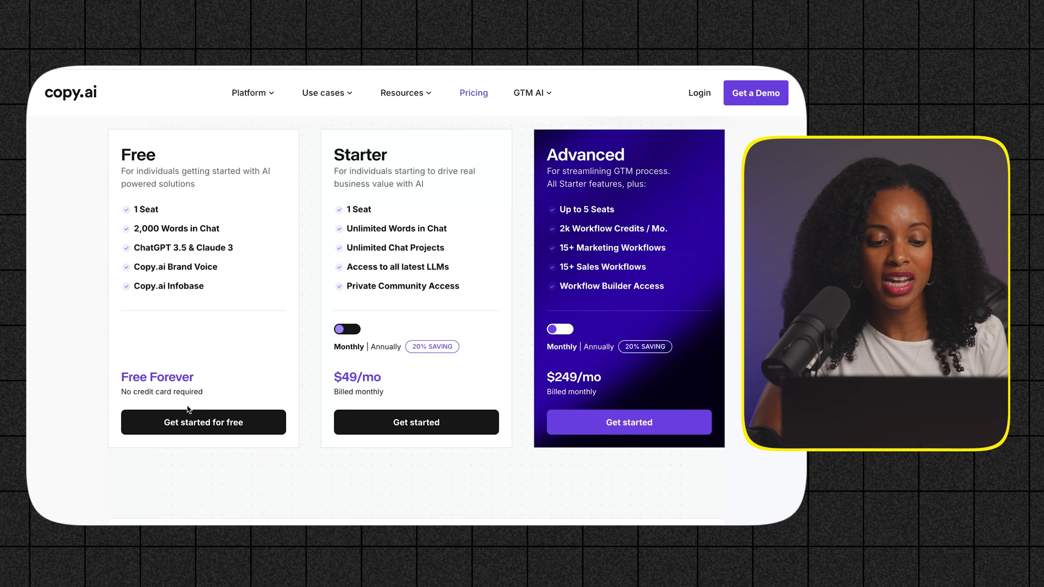
mouse_move(187, 425)
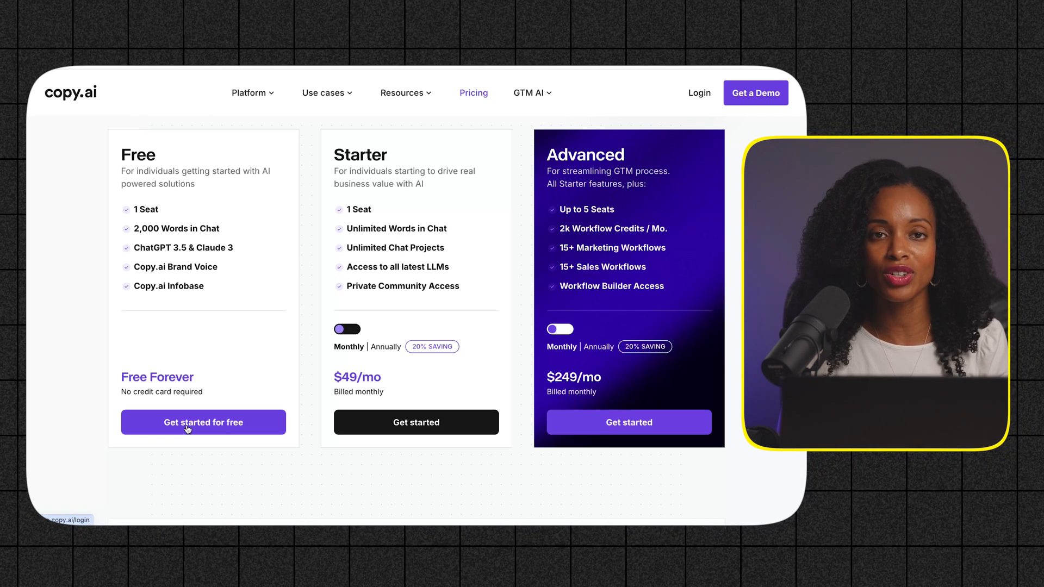
left_click(204, 422)
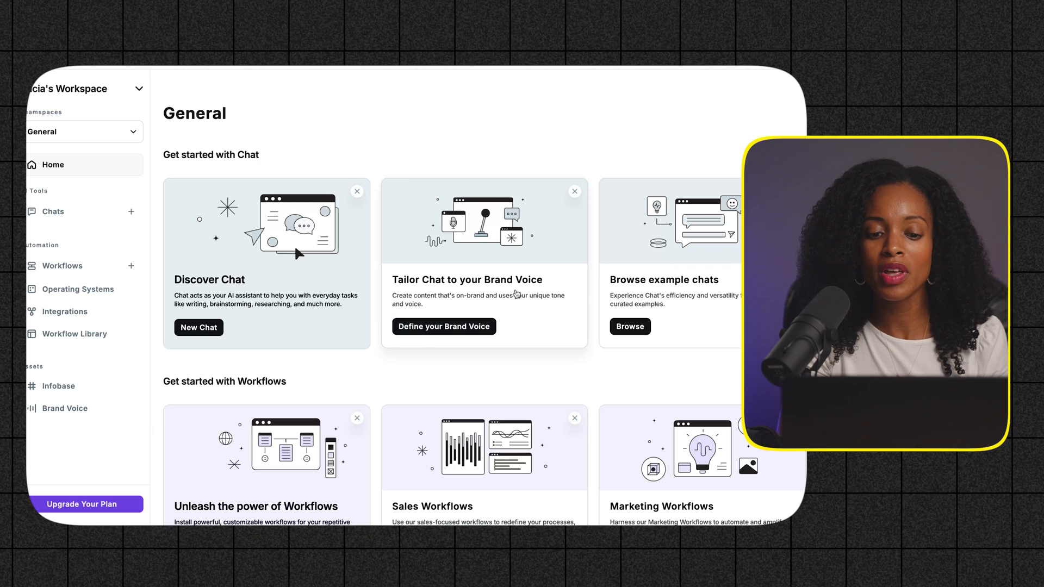
mouse_move(495, 284)
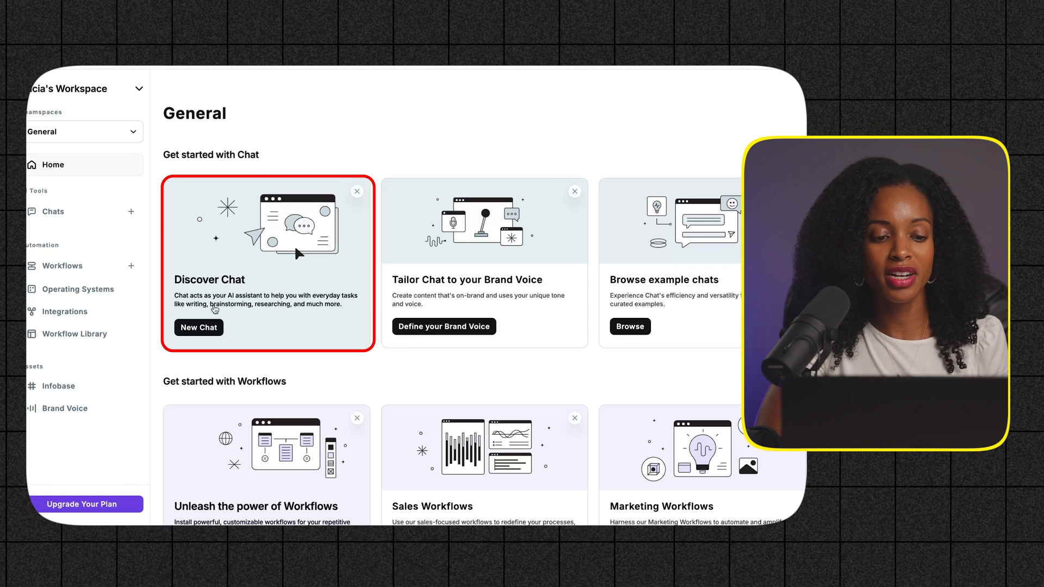
- Create a new untitled chat from the Chats list
left_click(54, 211)
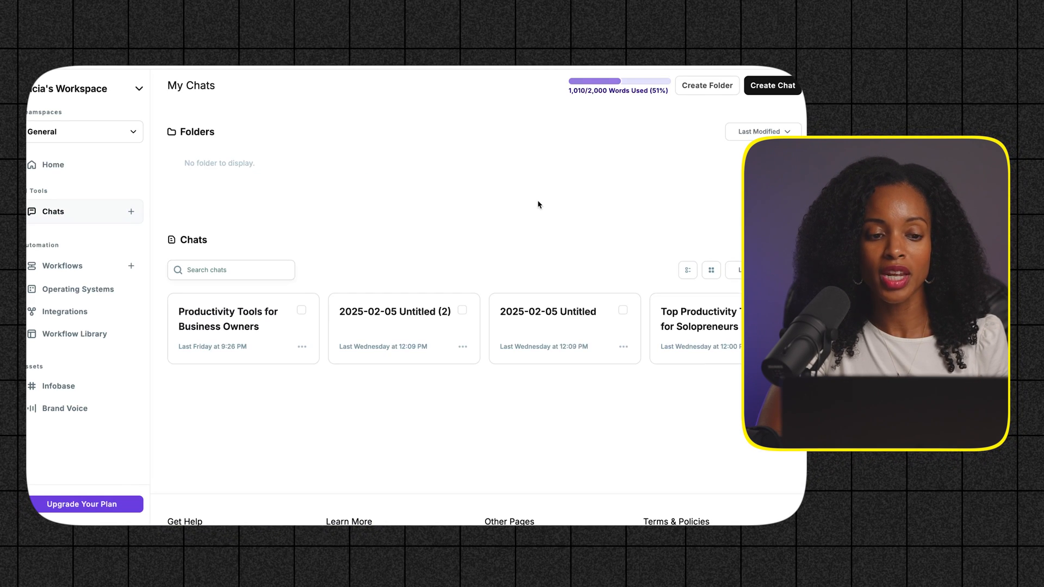
mouse_move(768, 108)
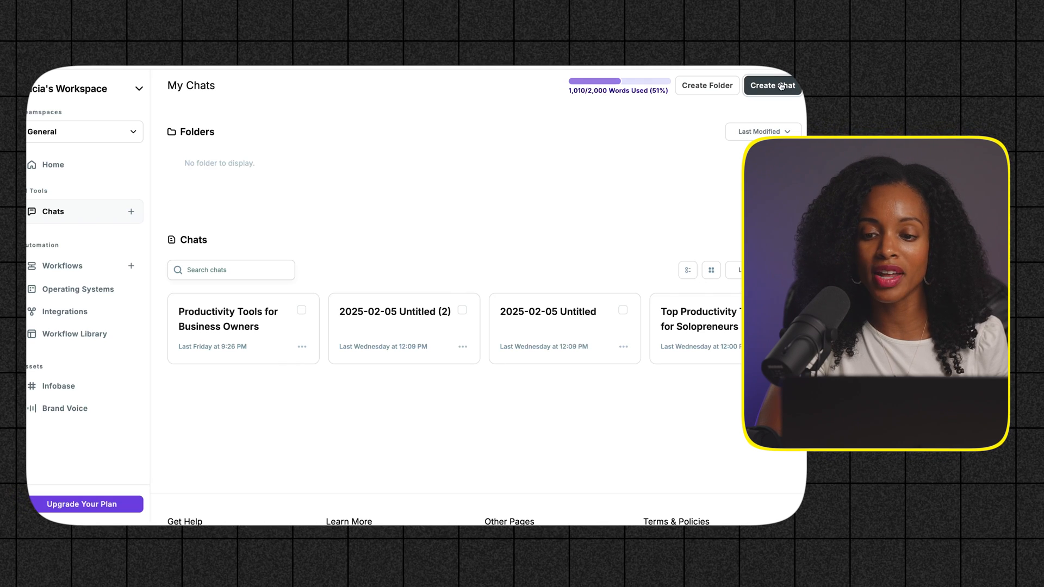
left_click(773, 85)
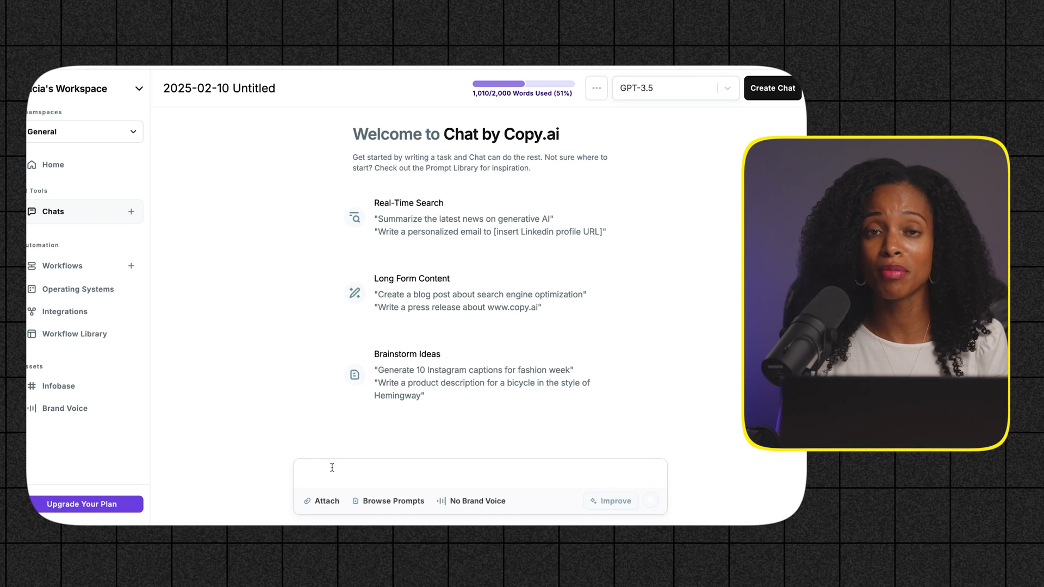
- Ask the chat for a blog on top productivity tools for business owners and add it to the editor
type("Create a blog about the Top Productivity Tools for B")
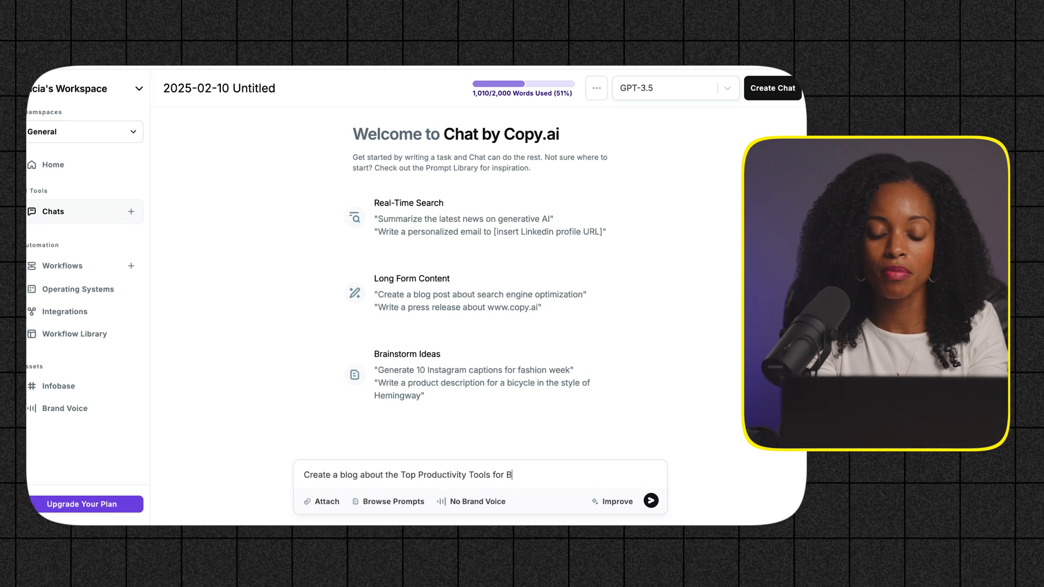
left_click(651, 500)
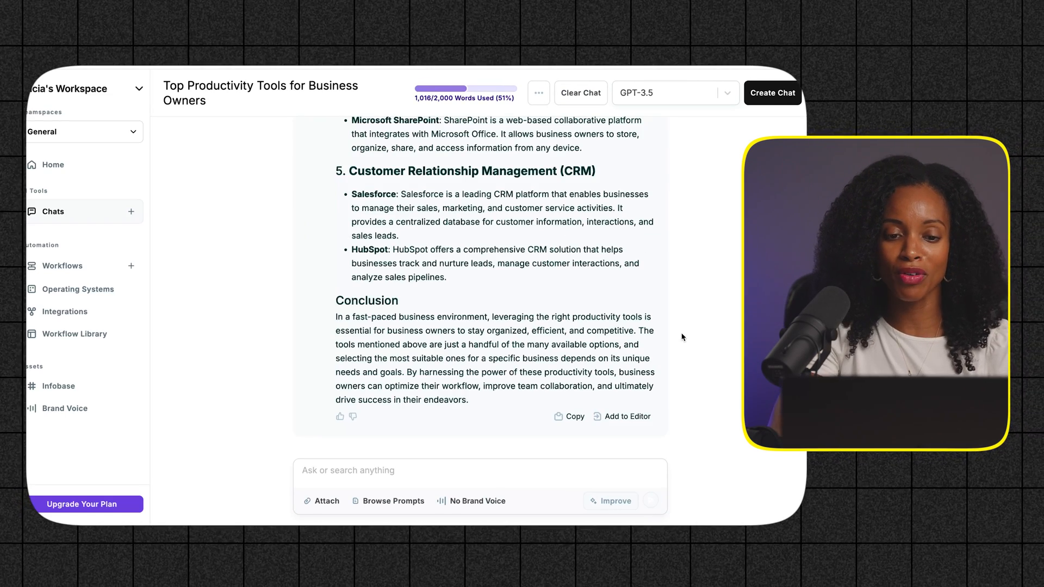
scroll("up", 3)
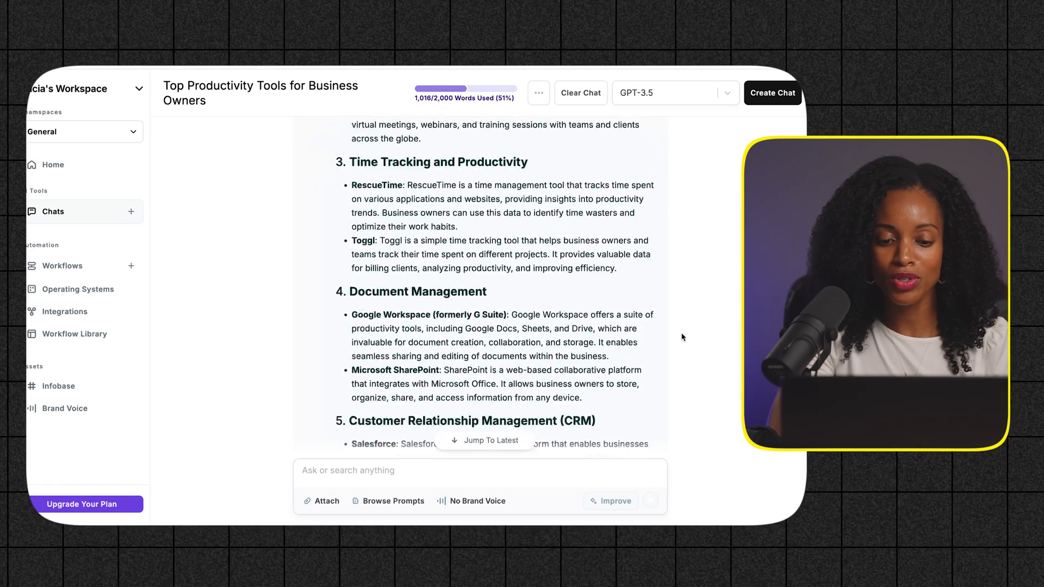
scroll("down", 3)
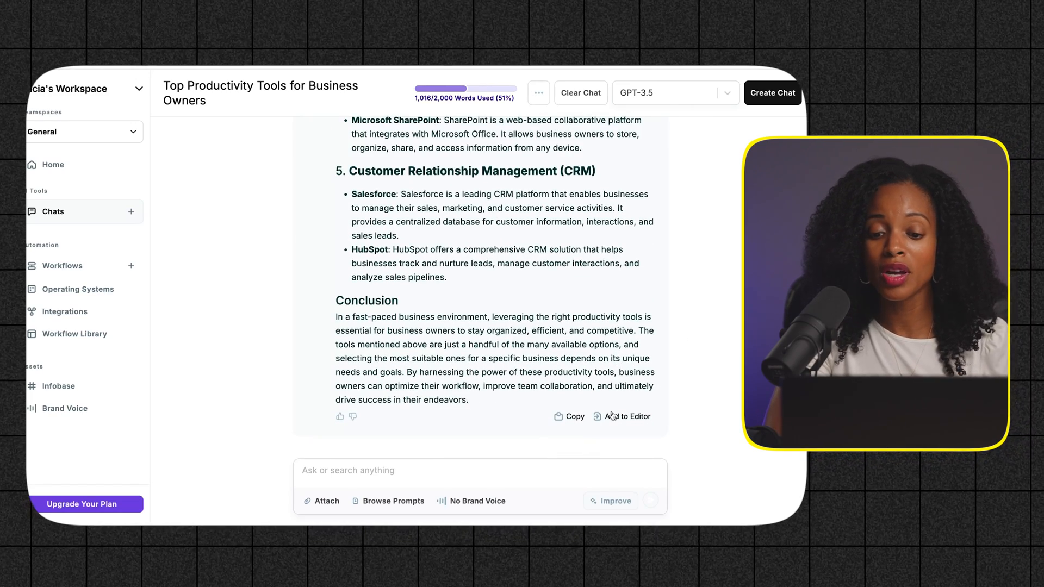
left_click(626, 417)
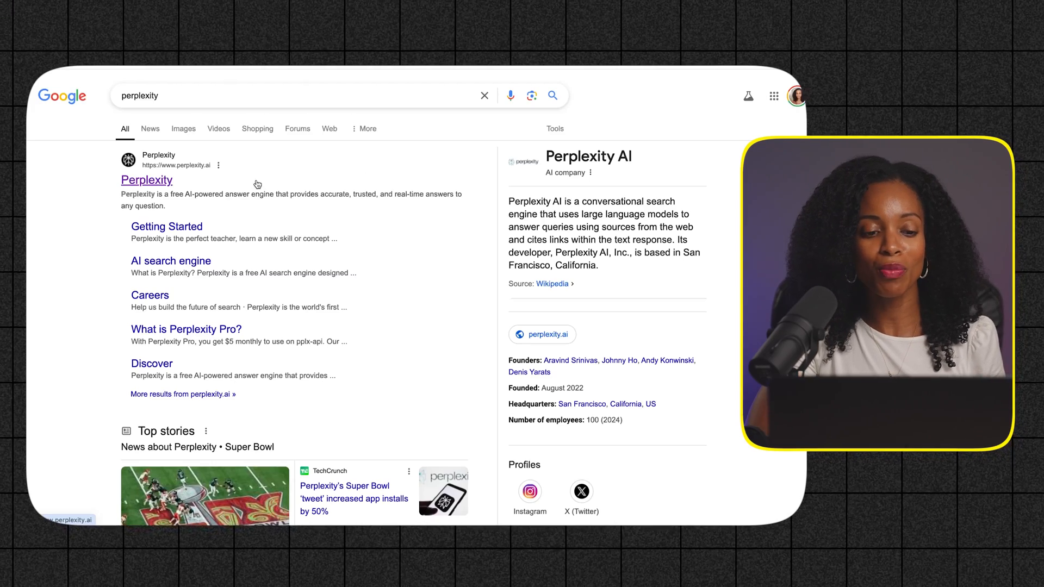
- Open the Perplexity website from the Google results
left_click(146, 180)
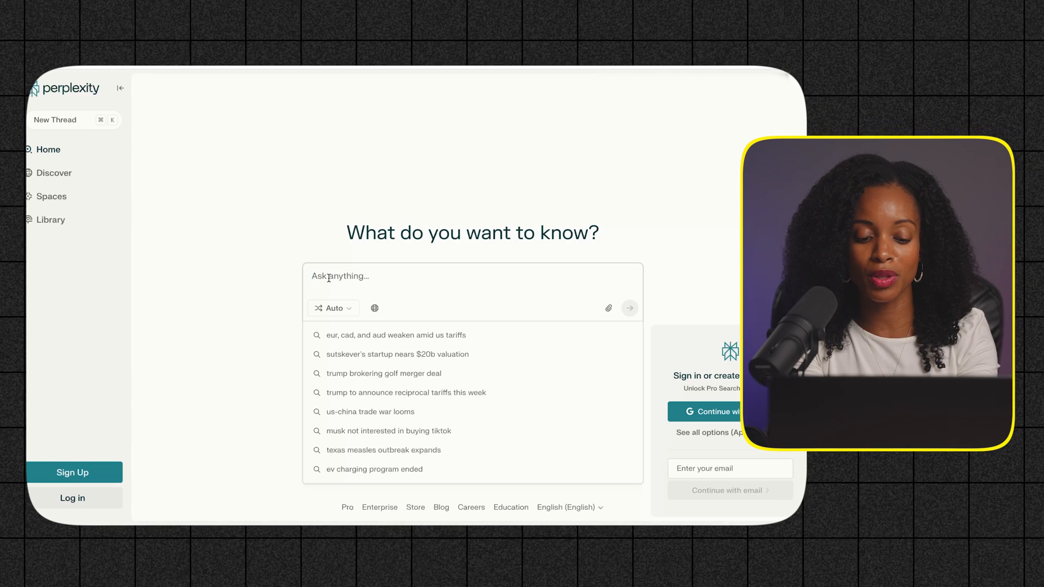
- Ask Perplexity 'What are the best books for business owners' and read the ten-title answer
type("What are the best")
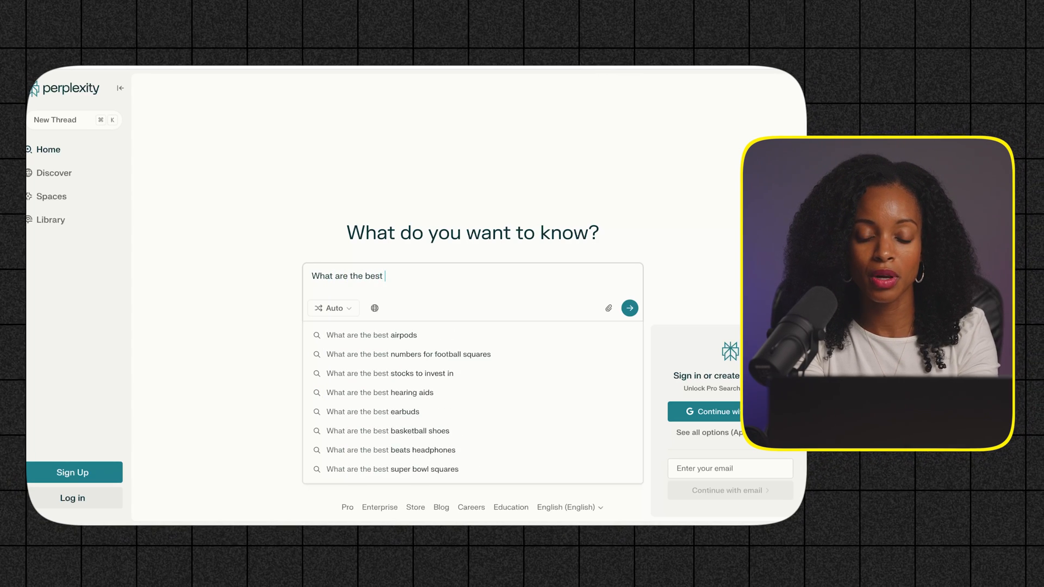
type("books for business owners to read?")
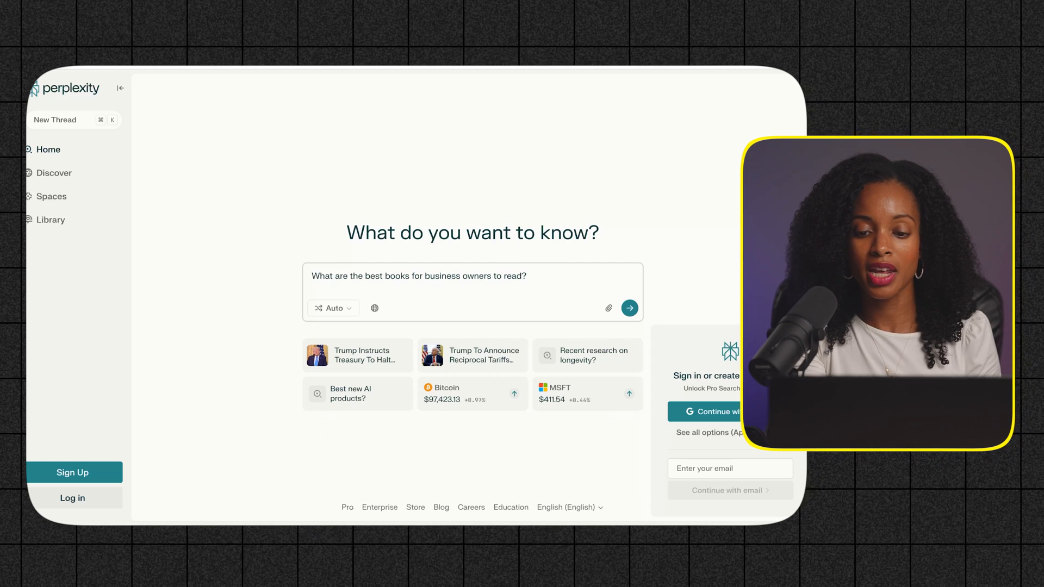
left_click(629, 308)
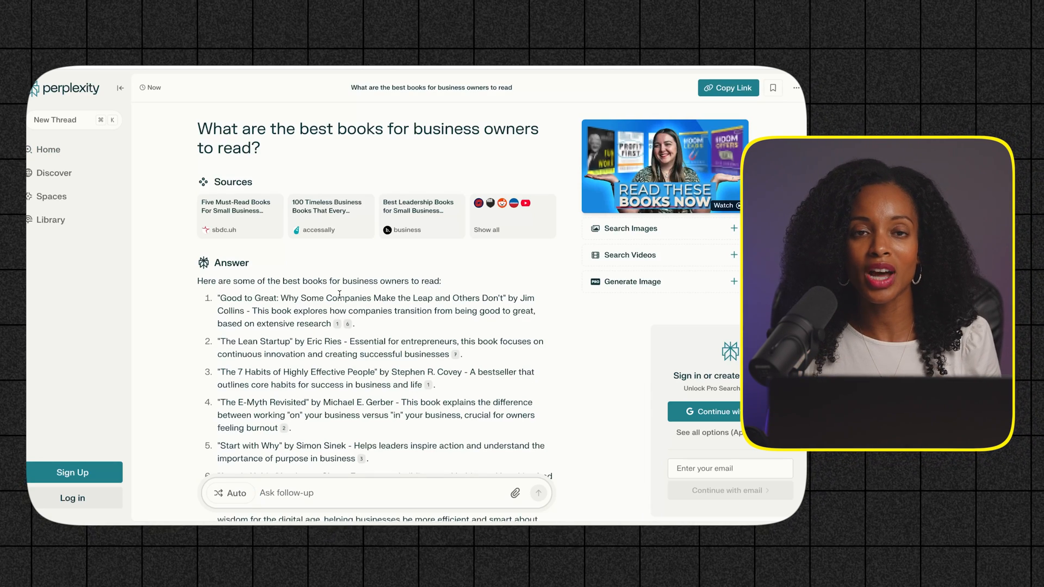
scroll("down", 3)
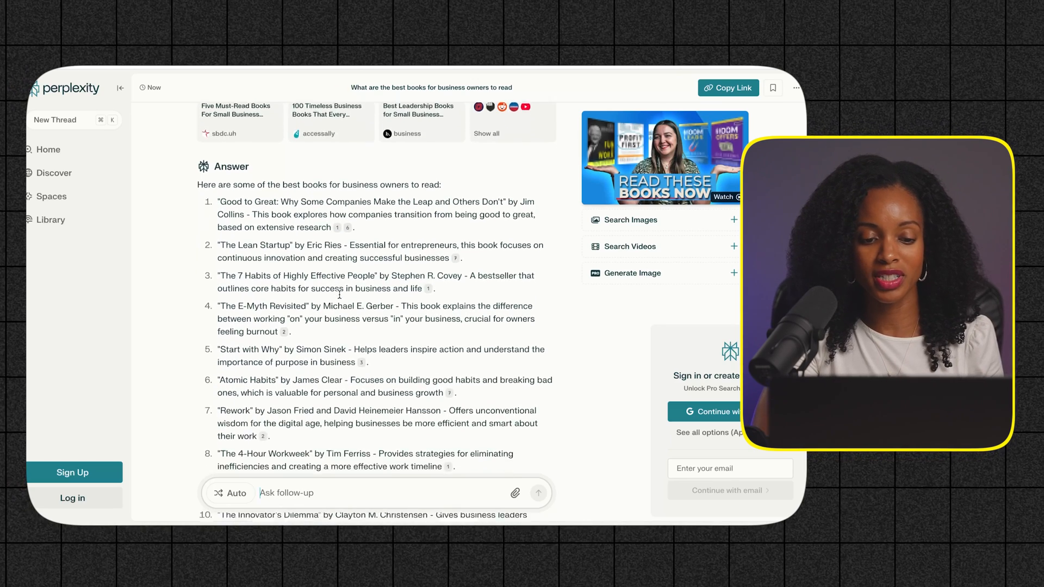
scroll("down", 3)
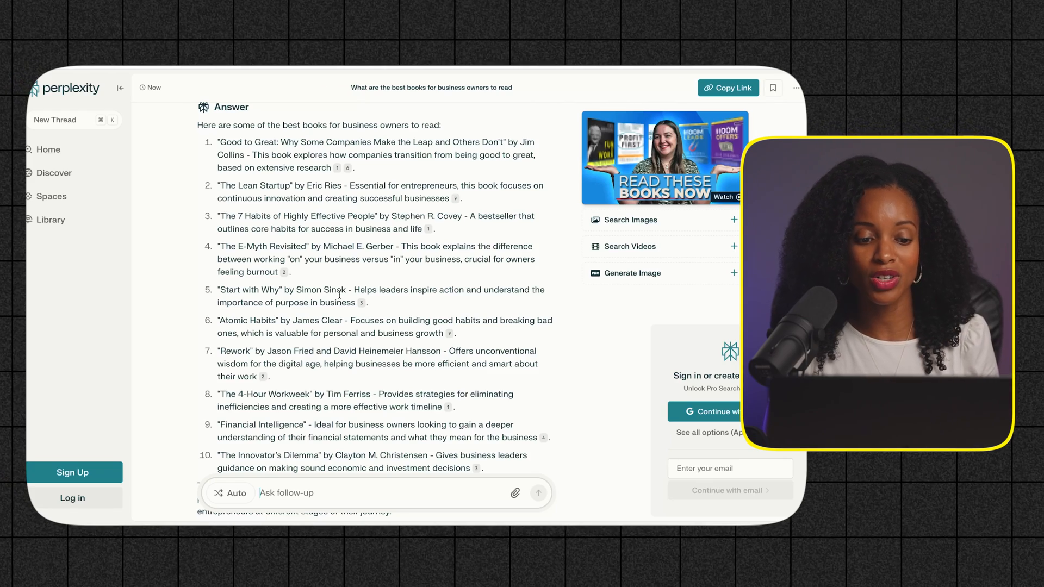
scroll("down", 3)
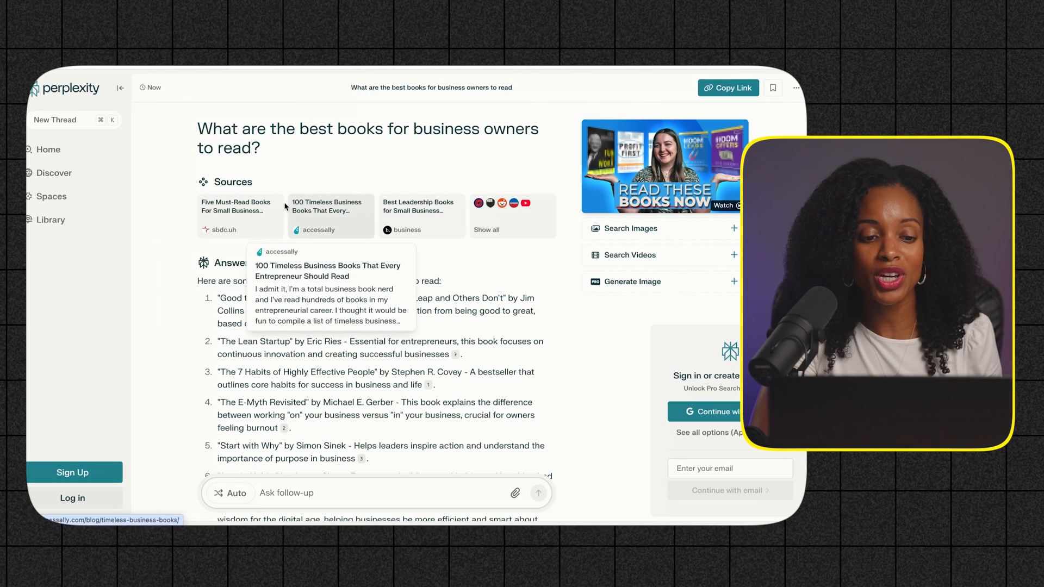
mouse_move(410, 220)
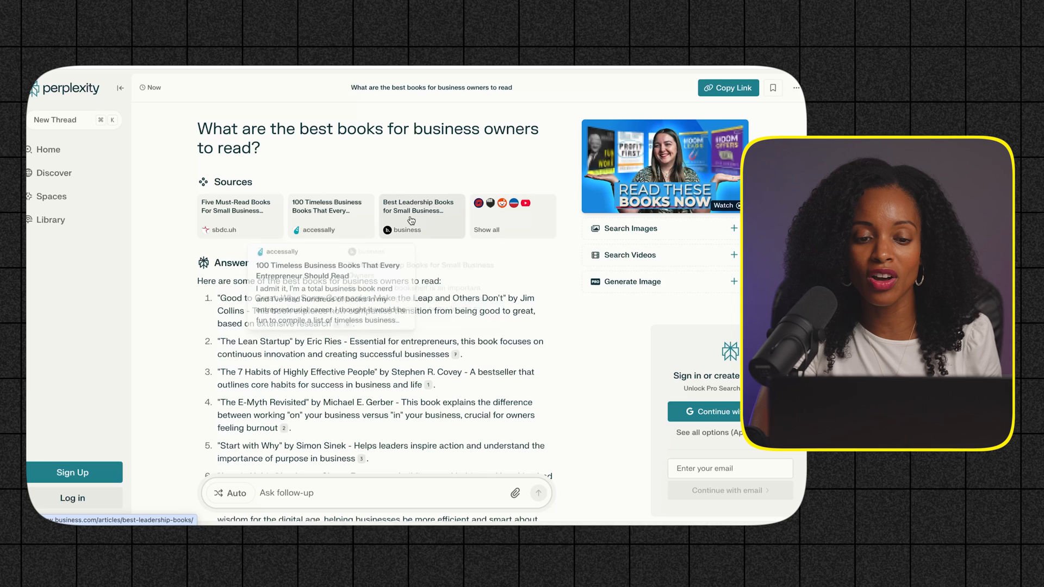
mouse_move(410, 331)
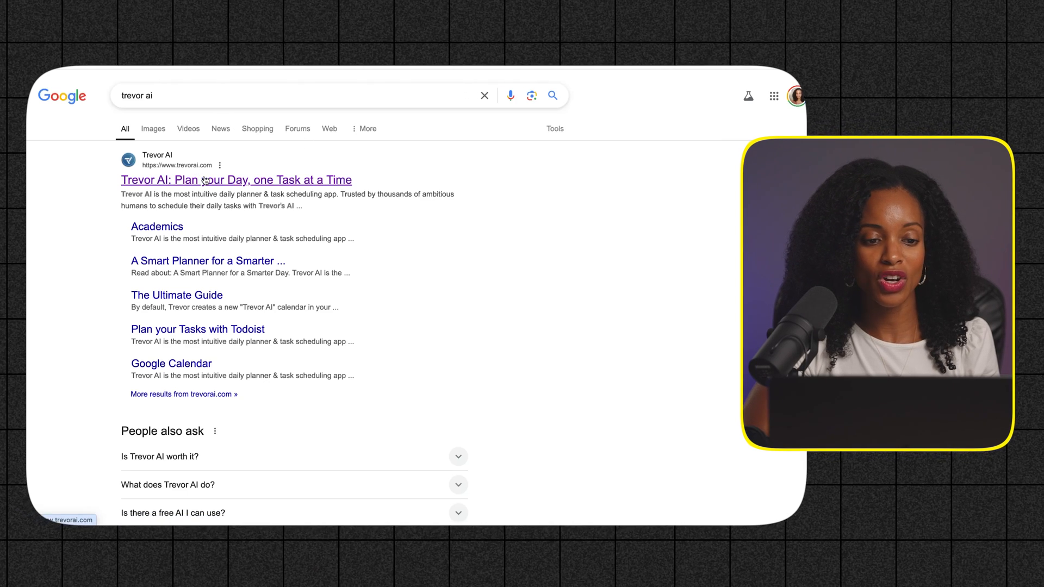
- Open the top 'trevor ai' Google result to reach the Trevor AI website
left_click(235, 179)
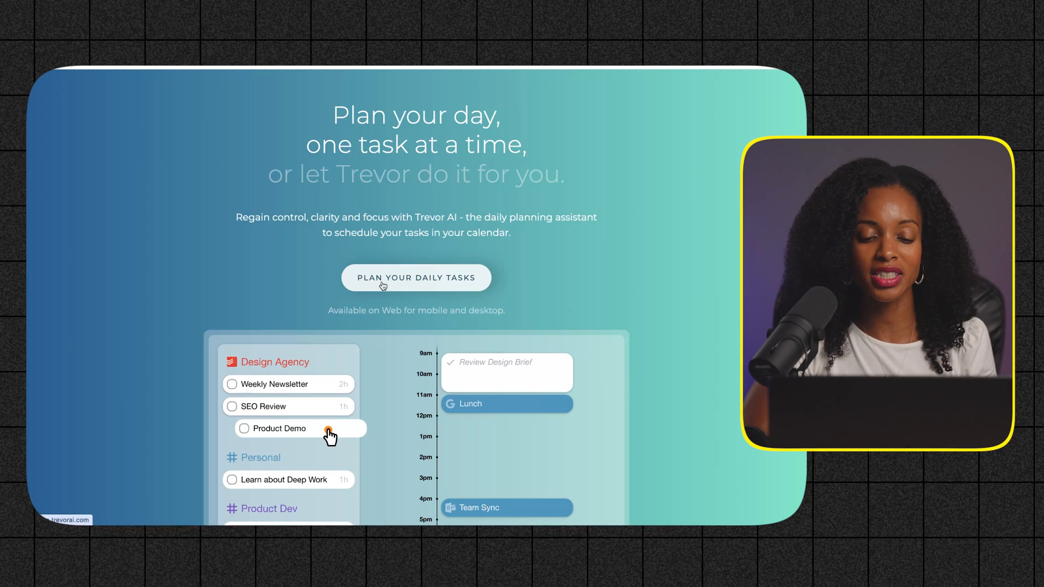
- Choose 'Plan Your Daily Tasks' and sign up with a Google account
left_click(415, 278)
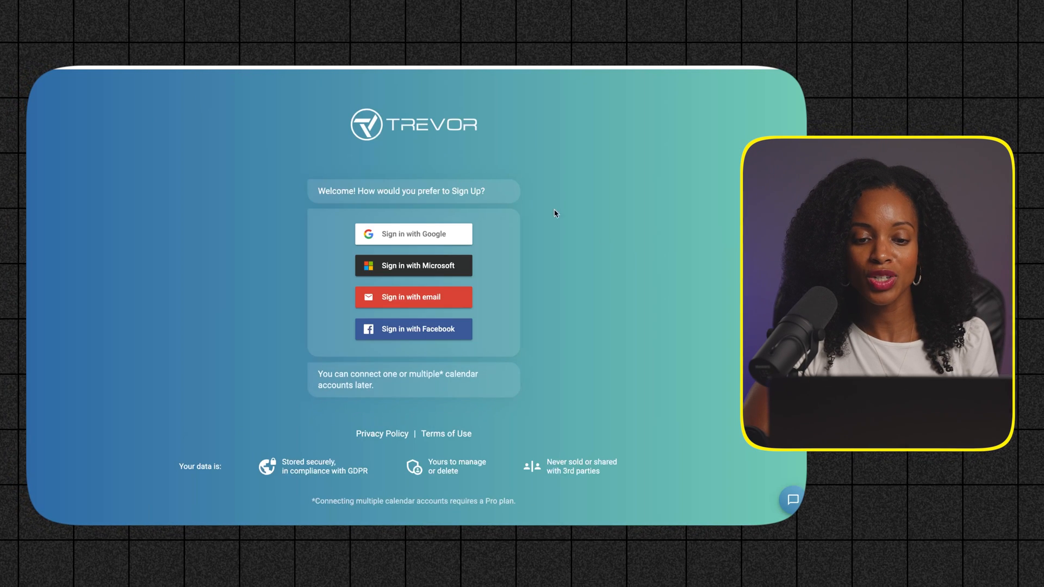
mouse_move(394, 239)
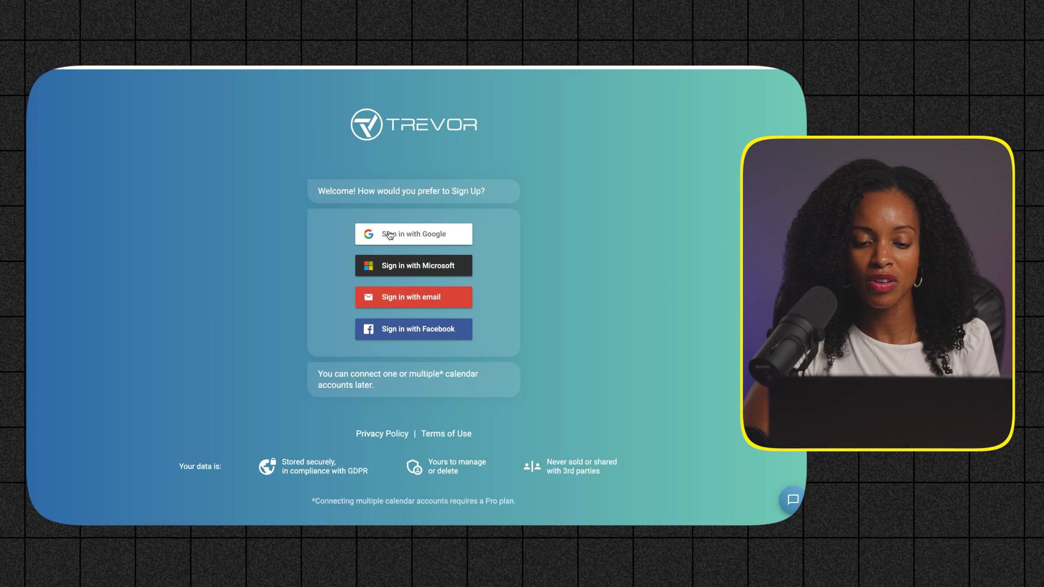
left_click(413, 234)
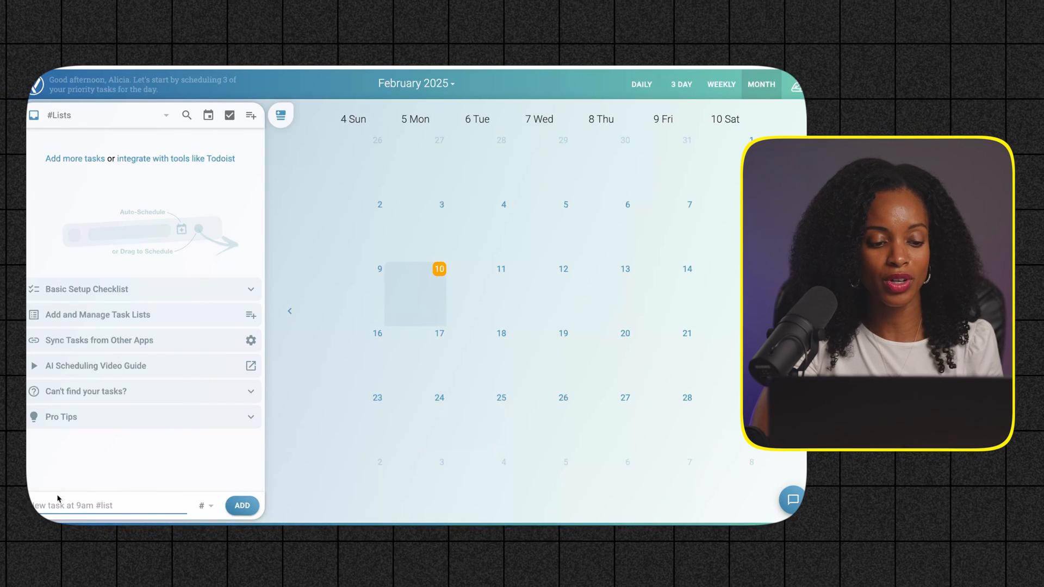
- Add the tasks 'Plan Youtube Video Script' and 'Record Youtube Video'
type("Plan")
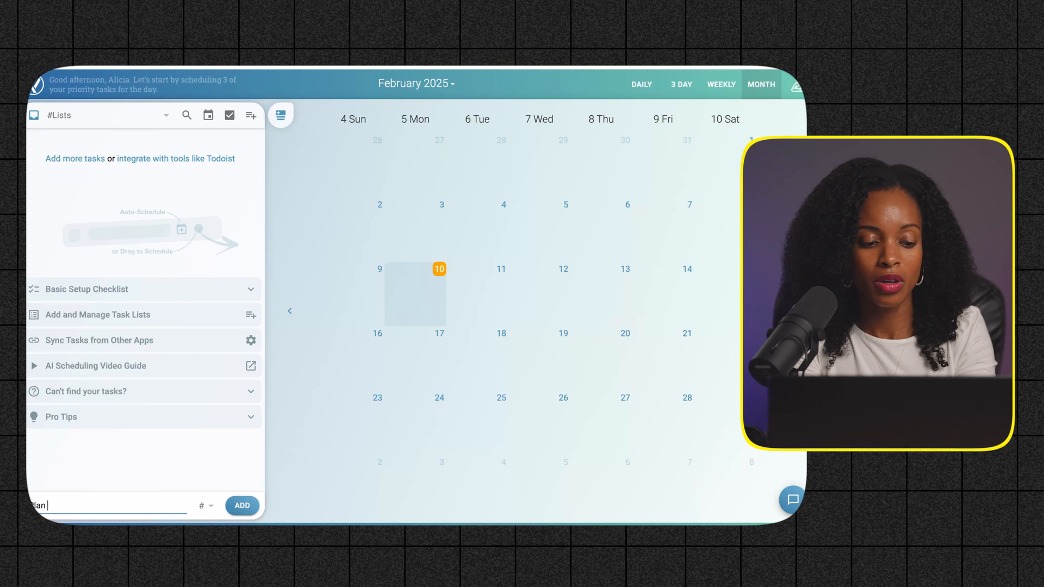
type("Youtube Video Script")
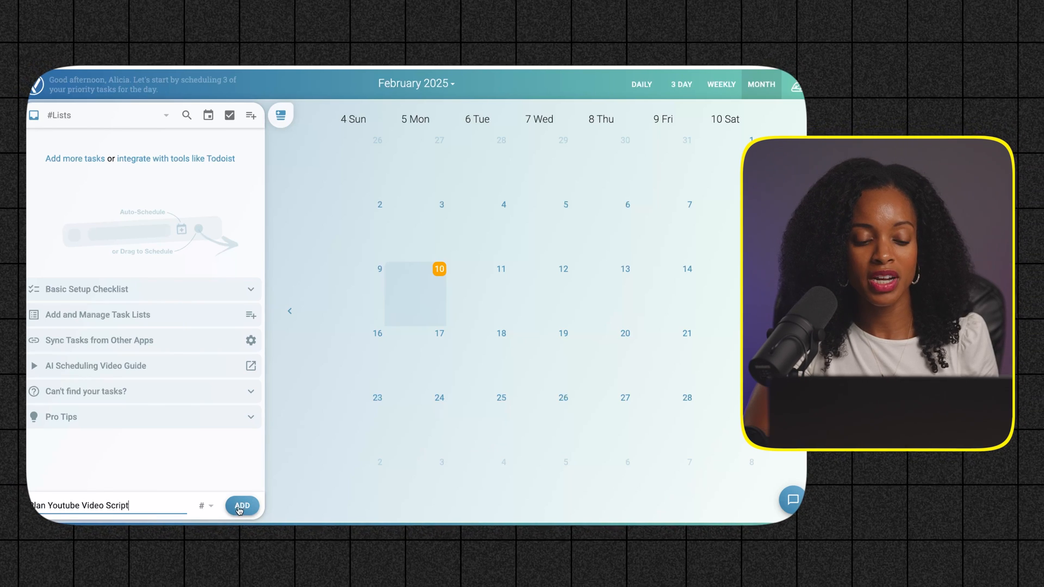
left_click(241, 506)
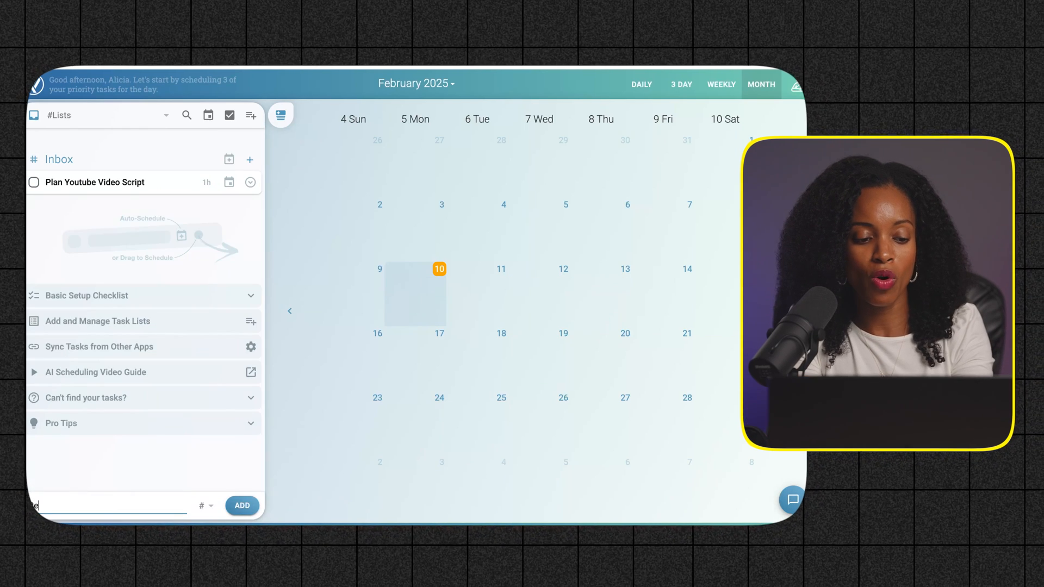
type("Record Youtube Video")
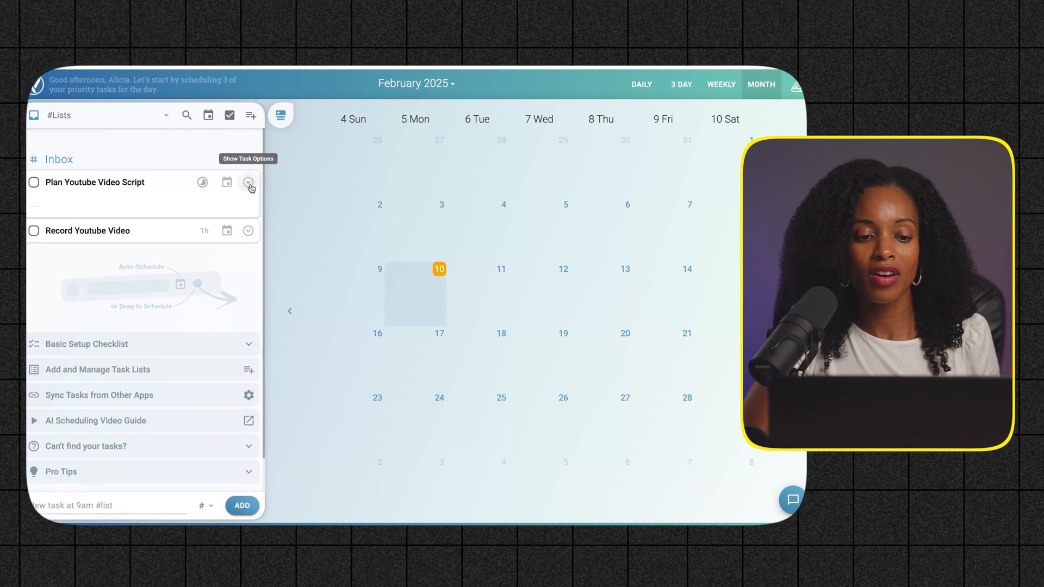
- Schedule Plan Youtube Video Script for tomorrow at 9:00 AM
left_click(248, 183)
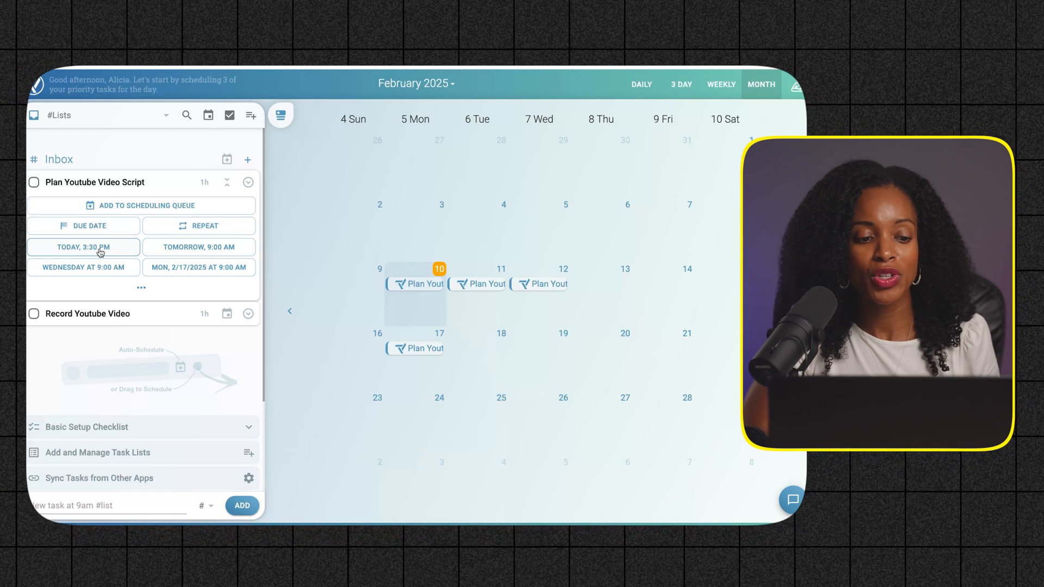
mouse_move(179, 251)
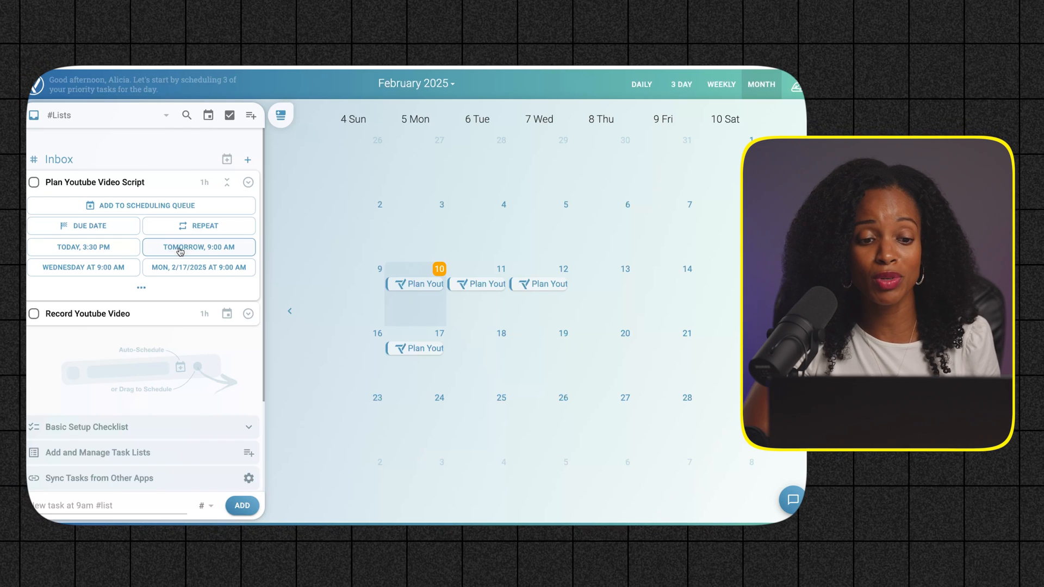
left_click(198, 247)
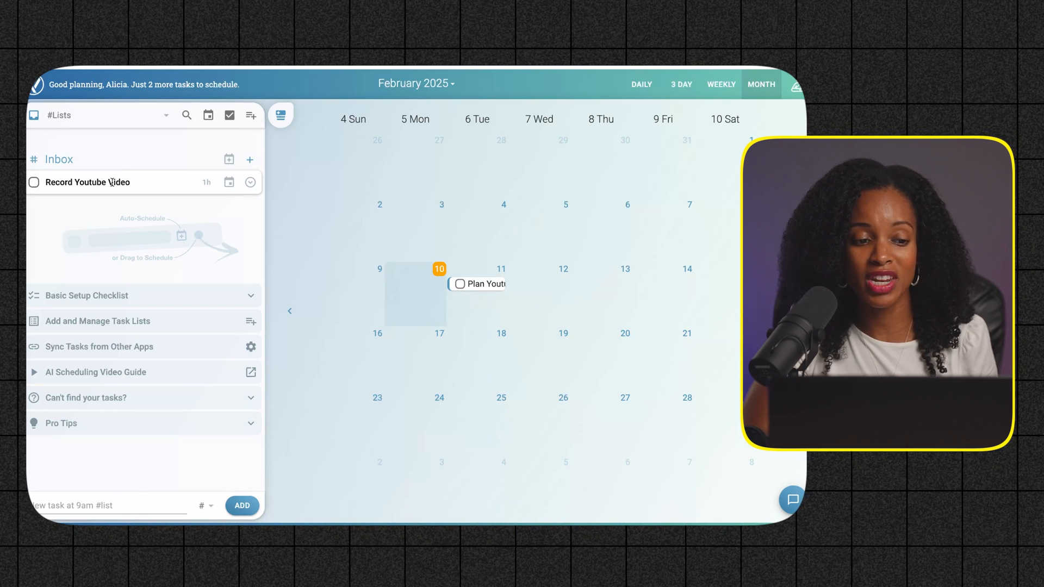
- Drag Record Youtube Video onto Friday, February 14 and open the script task's details
left_click_drag(86, 181, 356, 222)
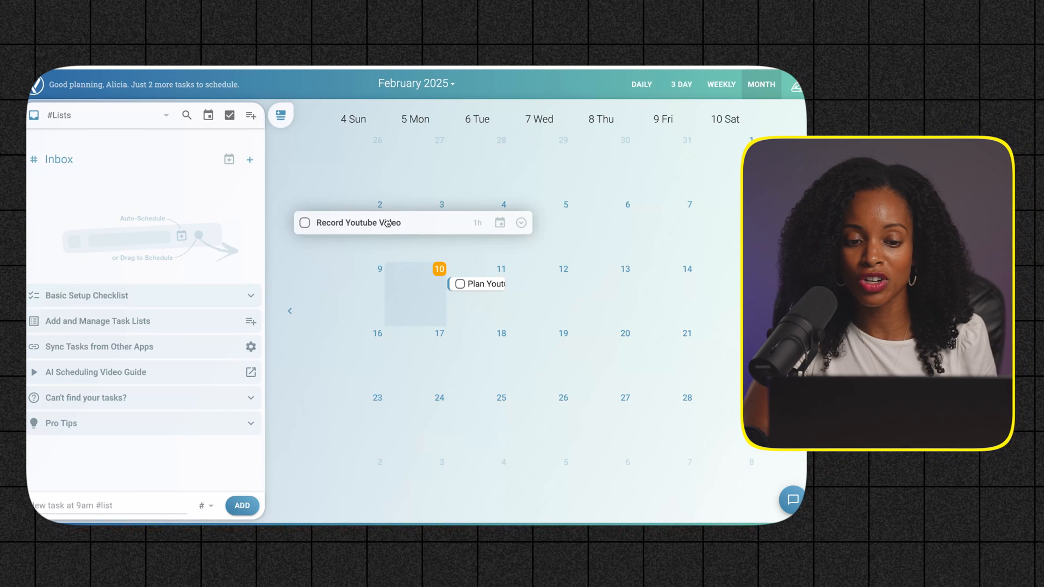
left_click_drag(386, 222, 632, 291)
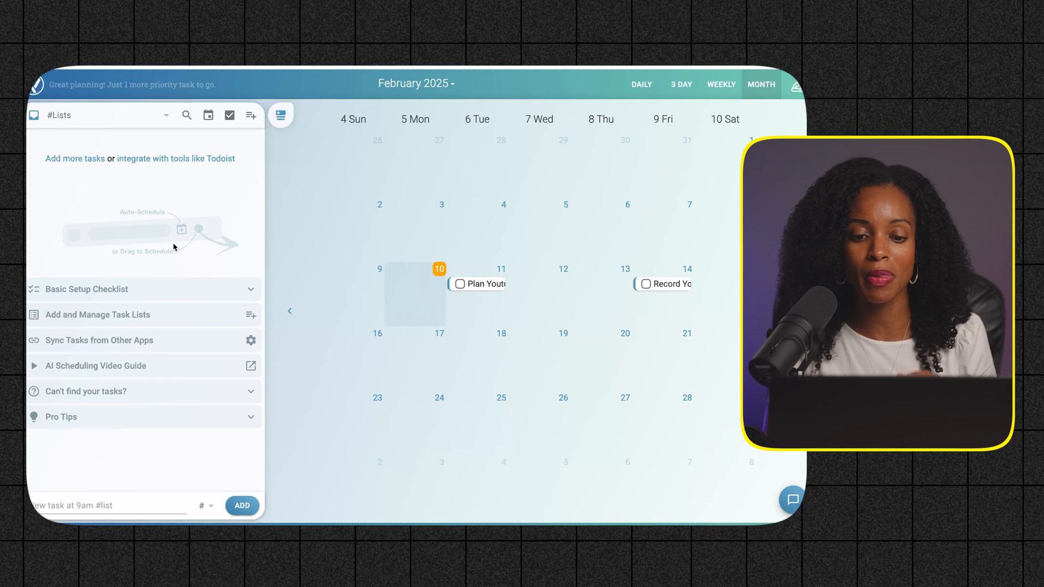
left_click(483, 284)
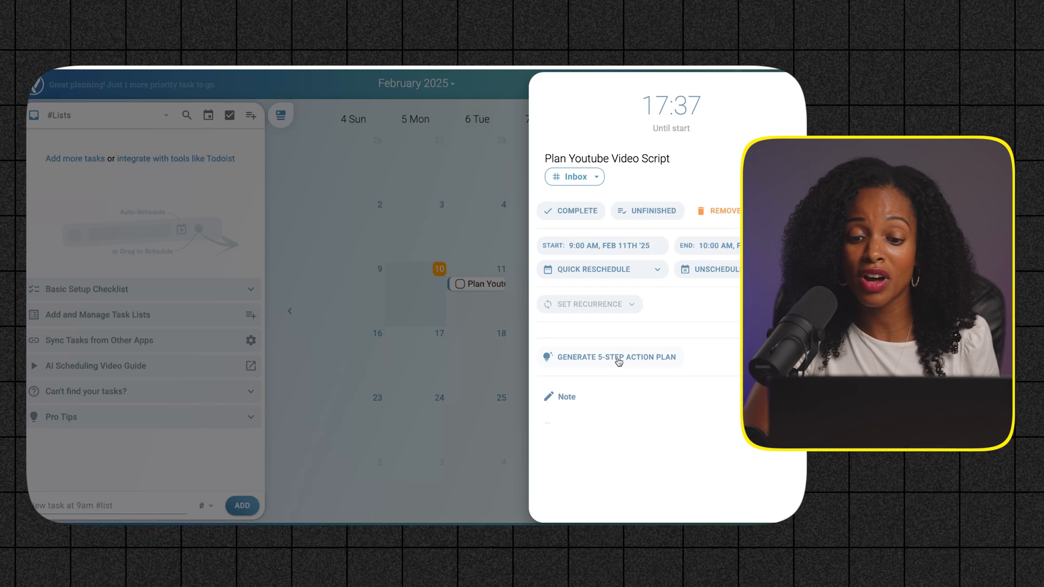
- Generate a 5-step action plan, add the note 'Write my YOutube', and regenerate the plan
left_click(616, 357)
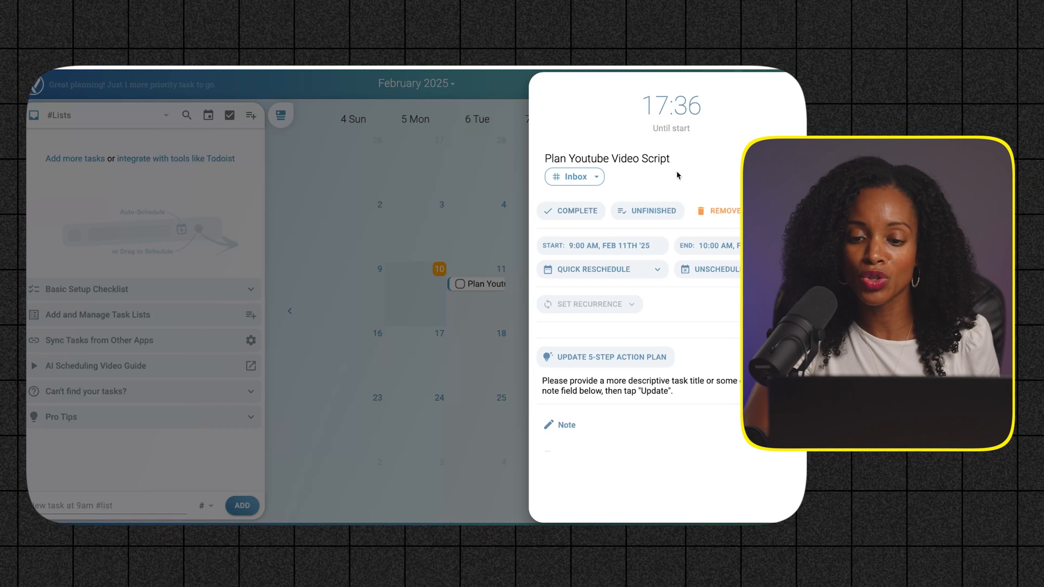
mouse_move(576, 471)
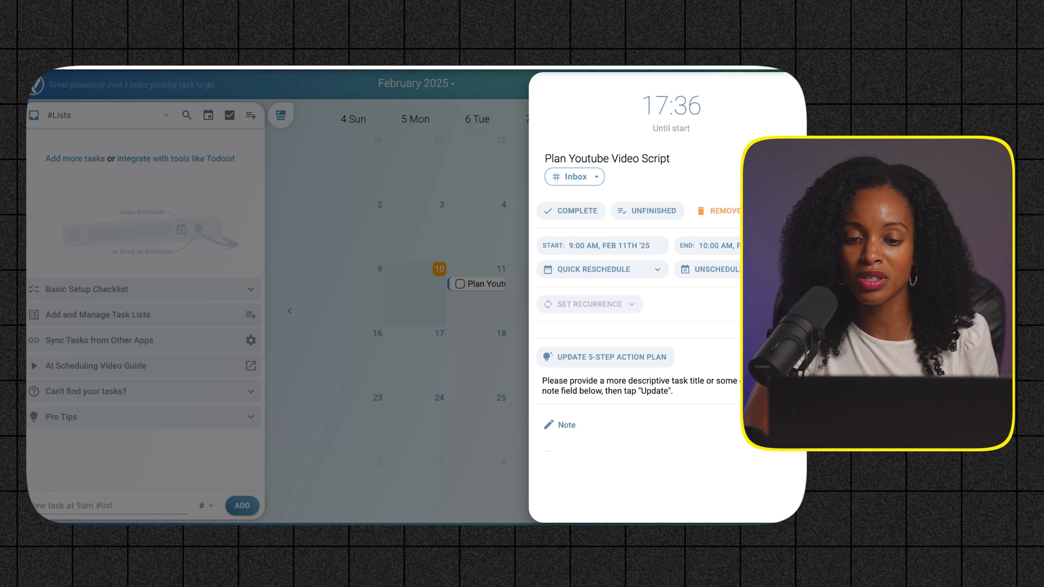
type("W")
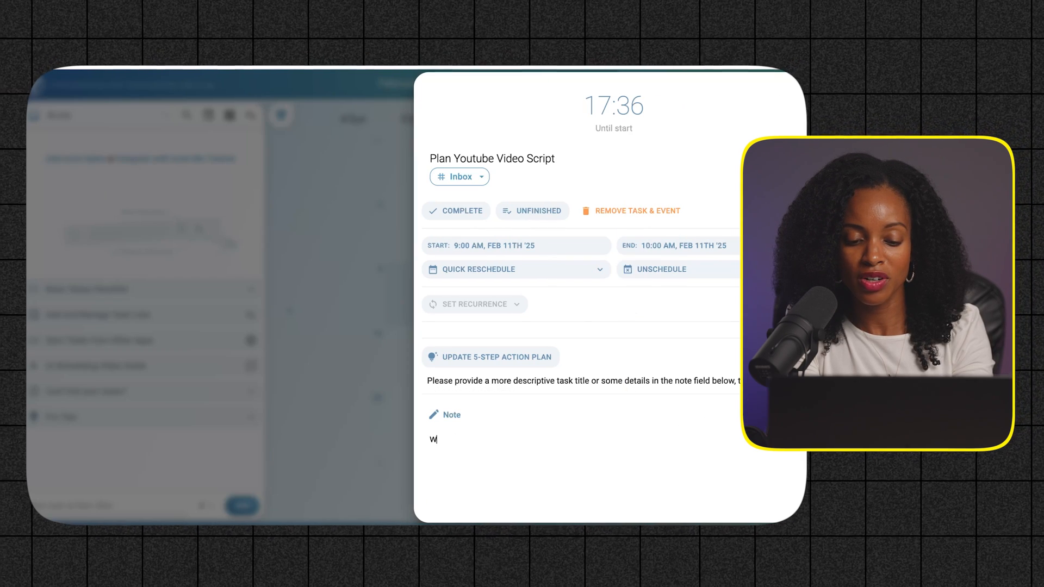
type("rite my YOutube")
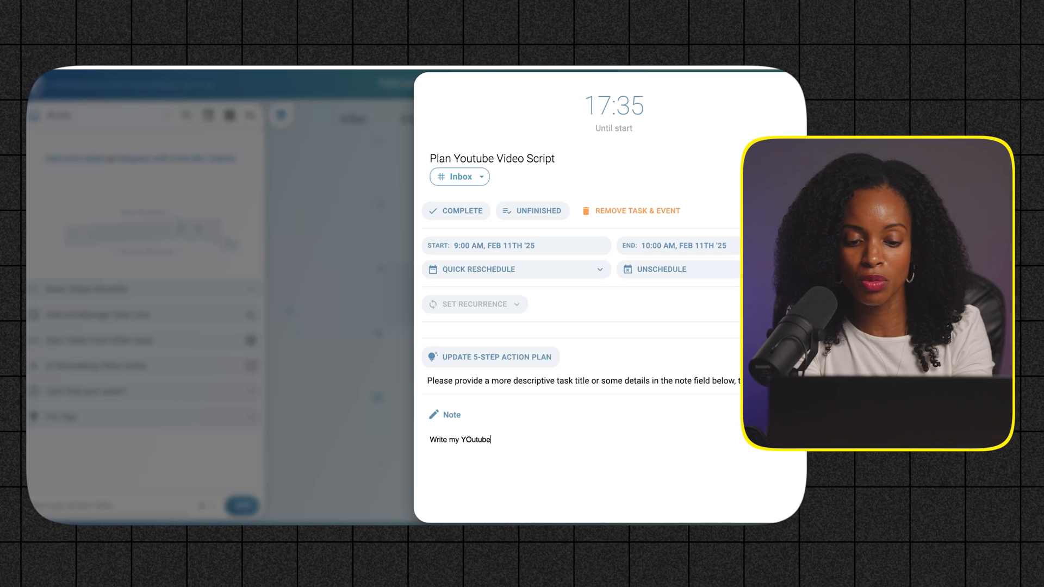
left_click(490, 357)
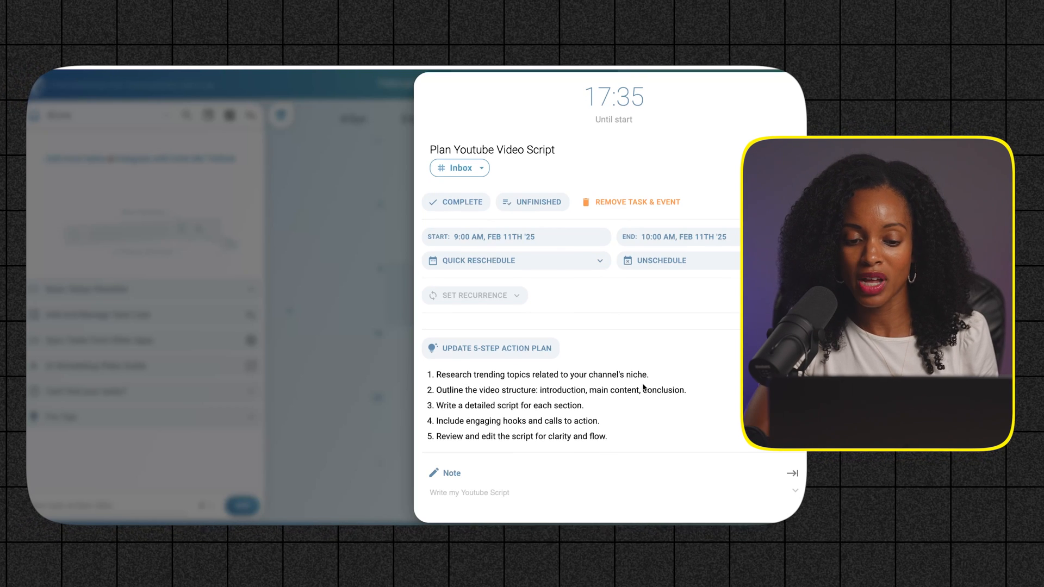
mouse_move(583, 374)
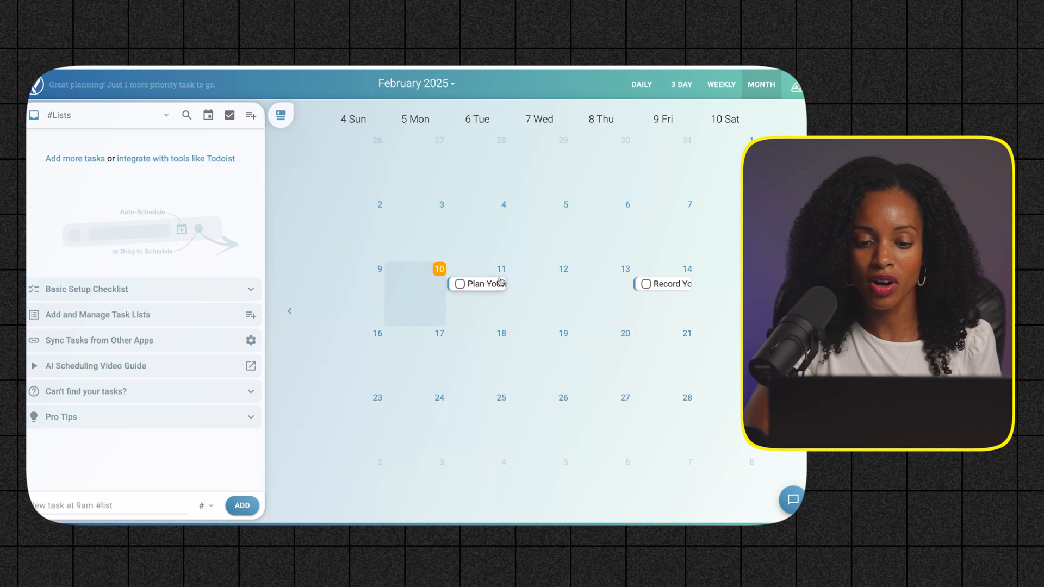
left_click(458, 284)
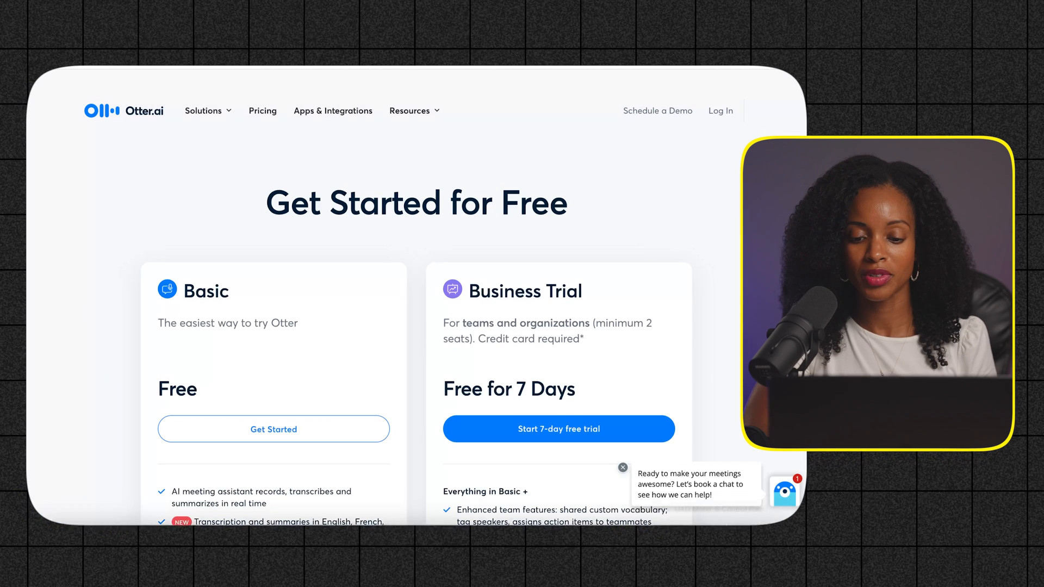
- Close the meeting-booking chat popup and start the free Basic plan sign-up
left_click(623, 467)
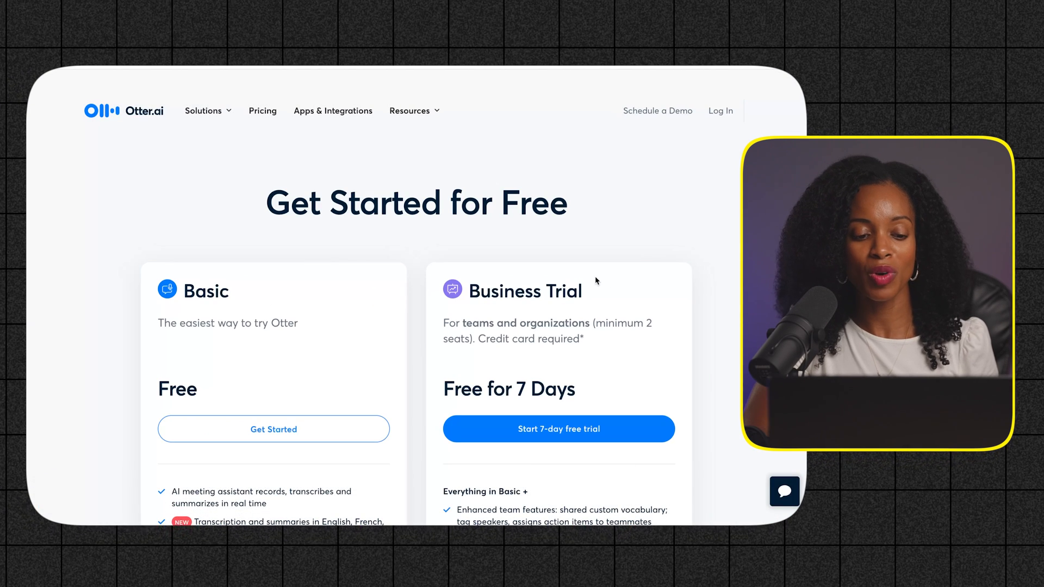
mouse_move(265, 427)
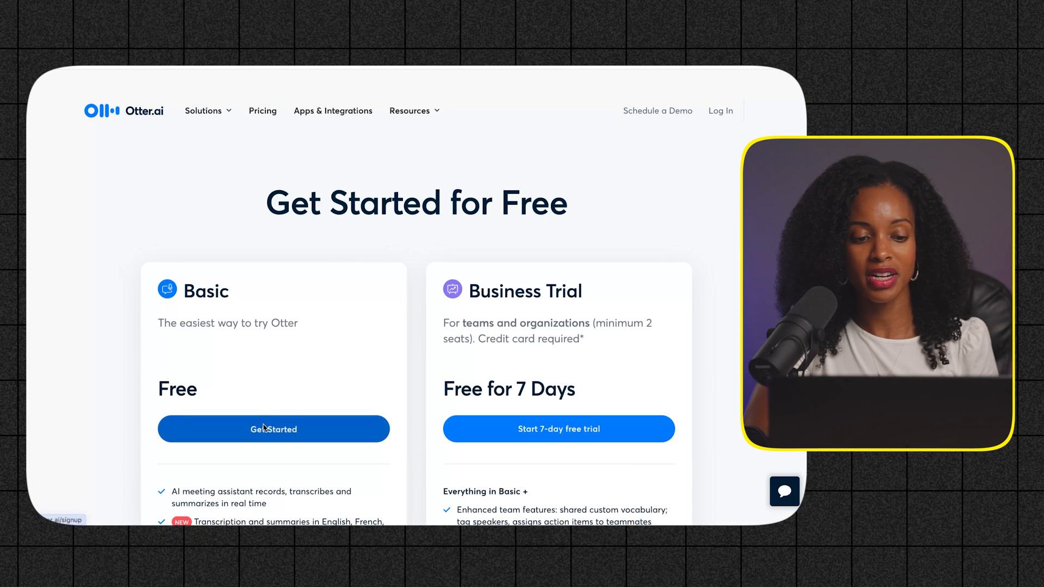
left_click(273, 429)
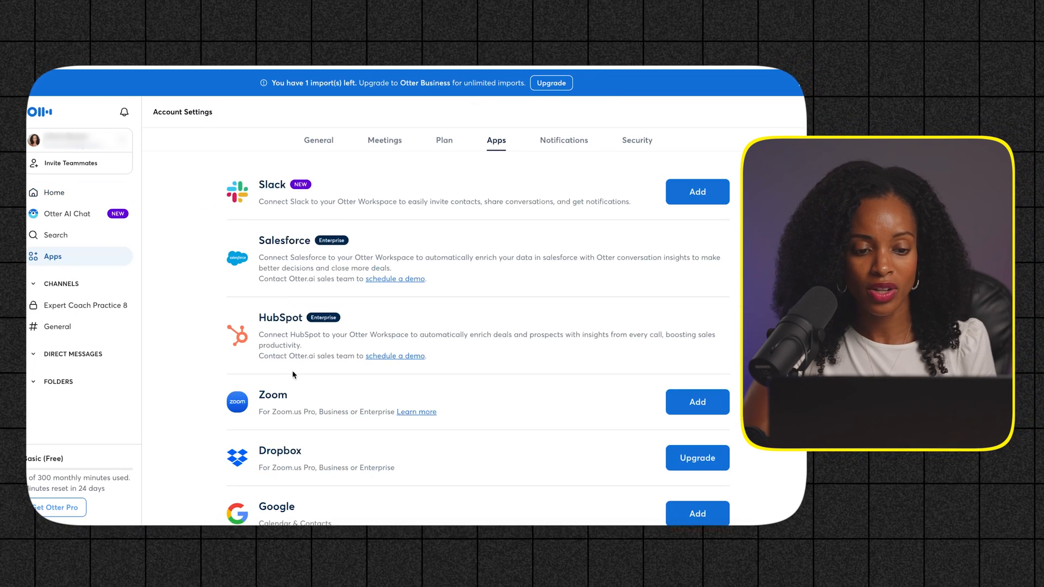
mouse_move(249, 319)
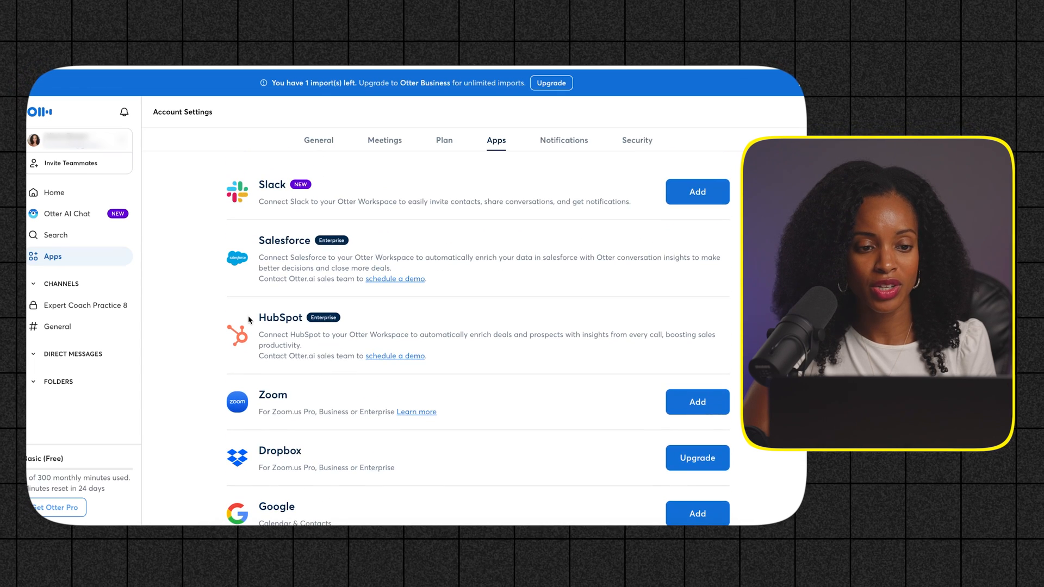
- Return to the Otter.ai Home conversation list
left_click(53, 193)
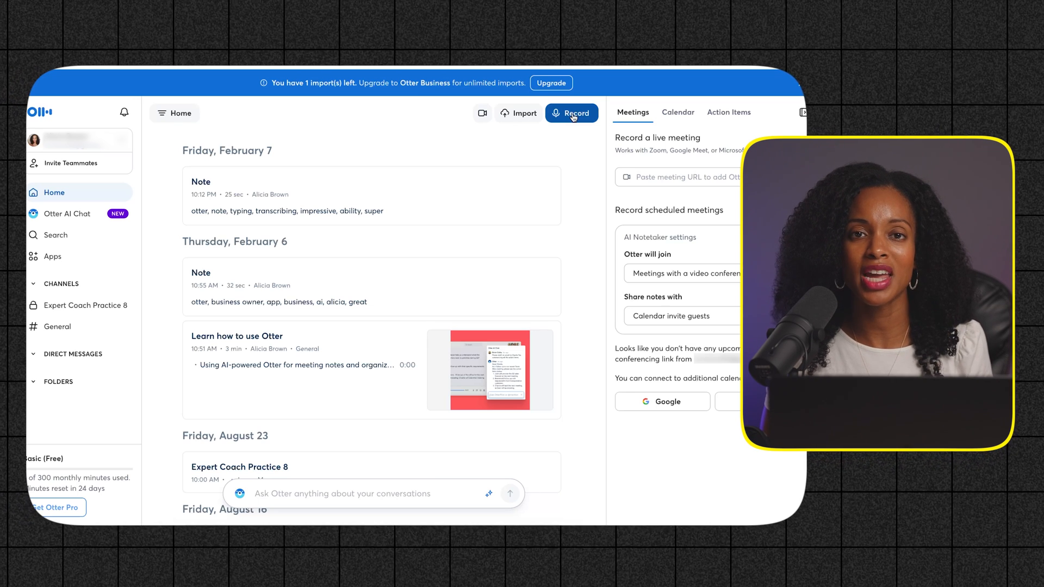
- Record a live note and open the new 23-second note under Today, Feb 10
left_click(571, 113)
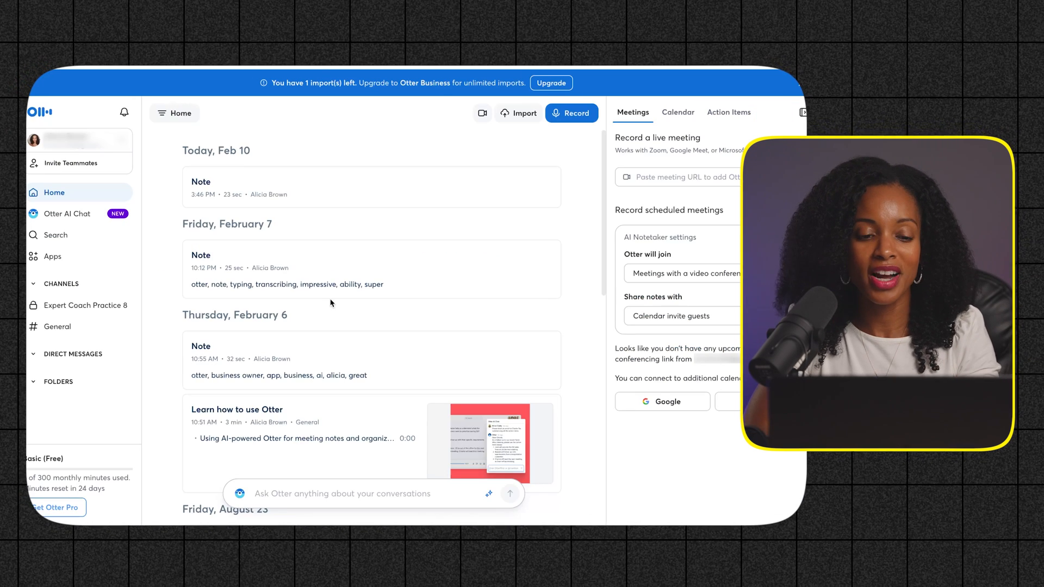
left_click(201, 182)
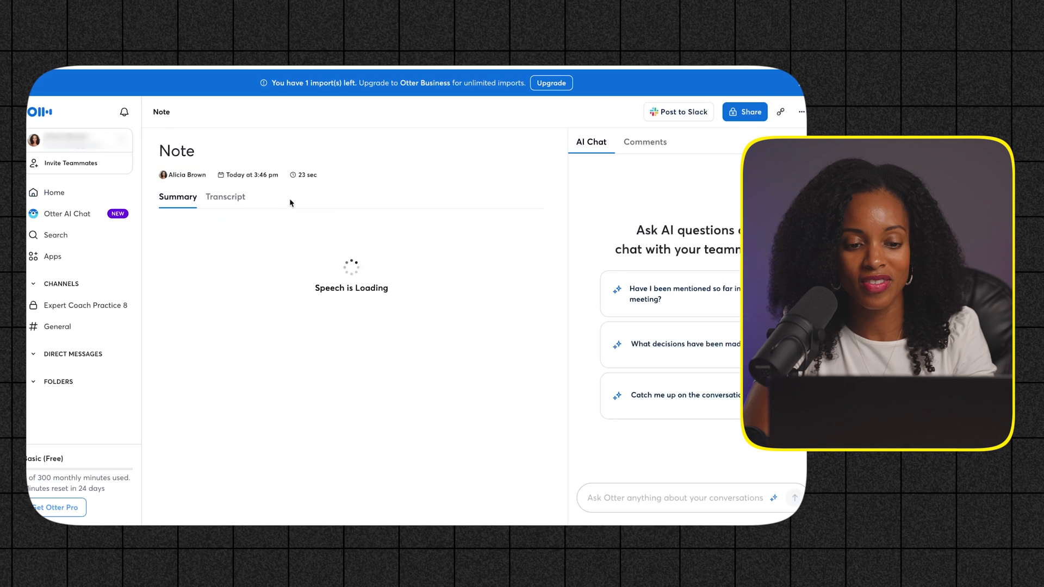
- Read the note's transcript, then go back to the Home list
left_click(225, 196)
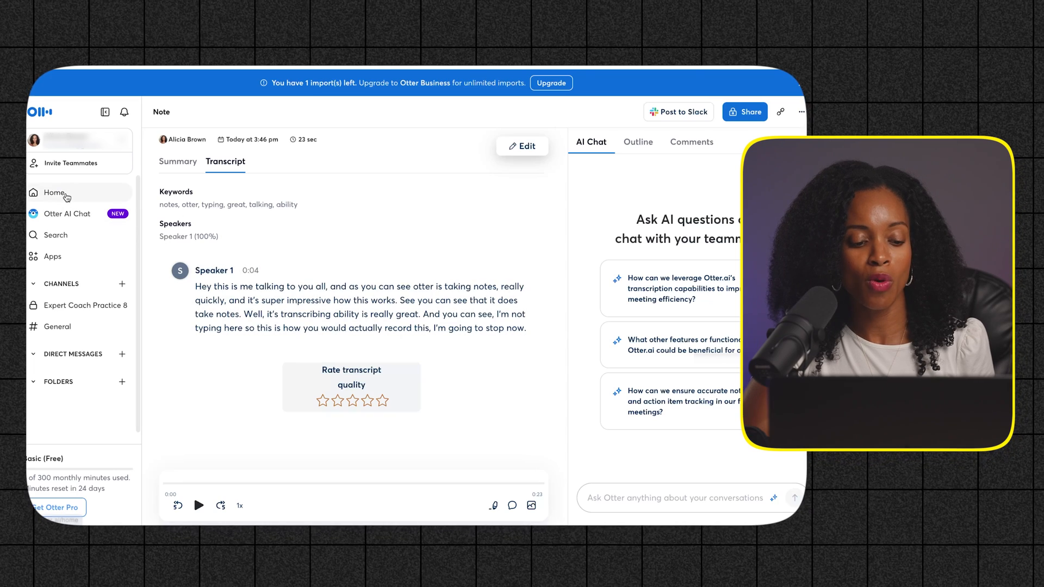
left_click(53, 192)
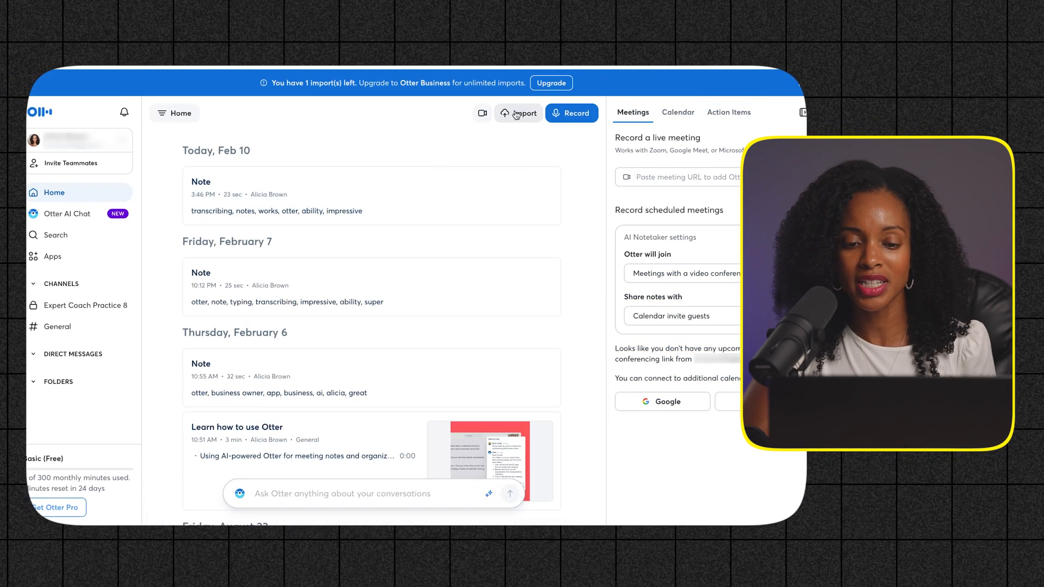
- Import the MP4 from the Shorts folder and open its finished transcript
left_click(518, 113)
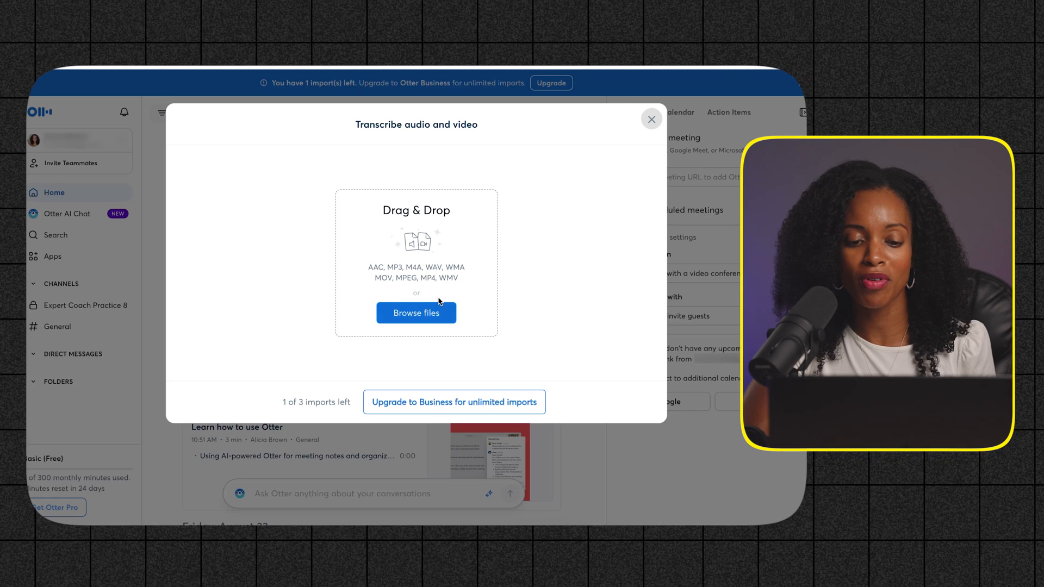
left_click(416, 313)
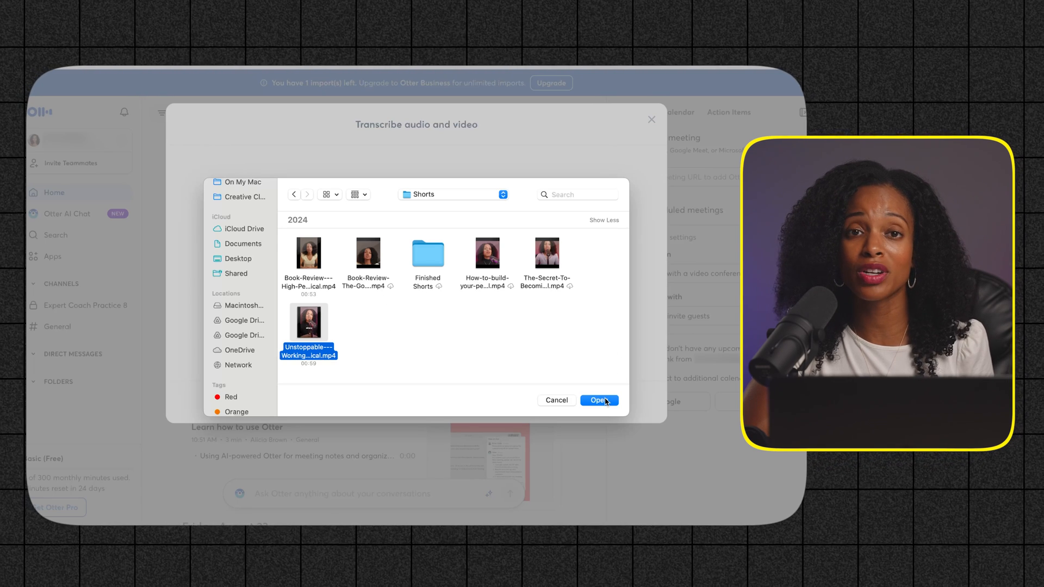
left_click(599, 400)
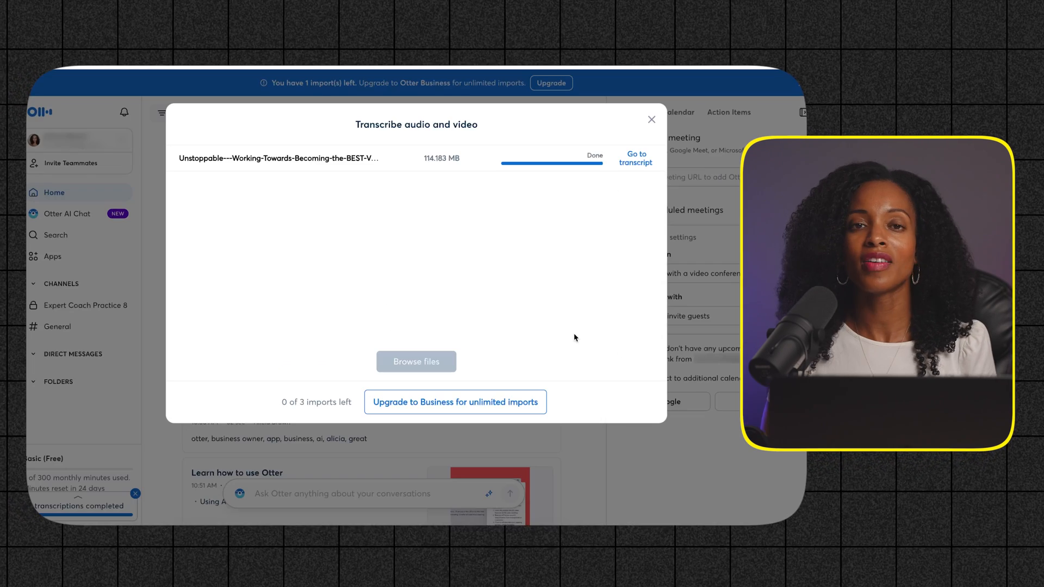
mouse_move(637, 157)
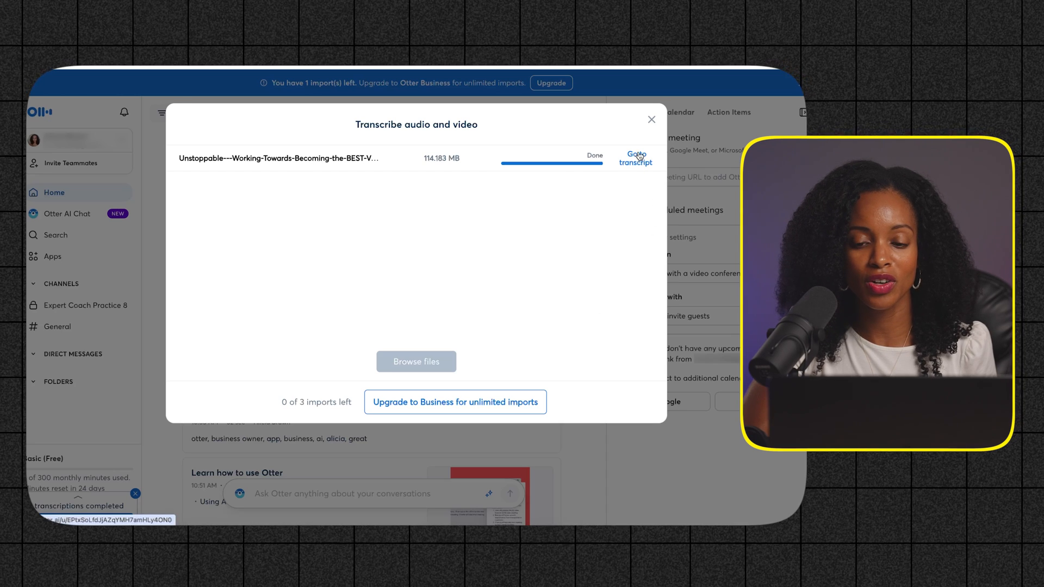
left_click(636, 158)
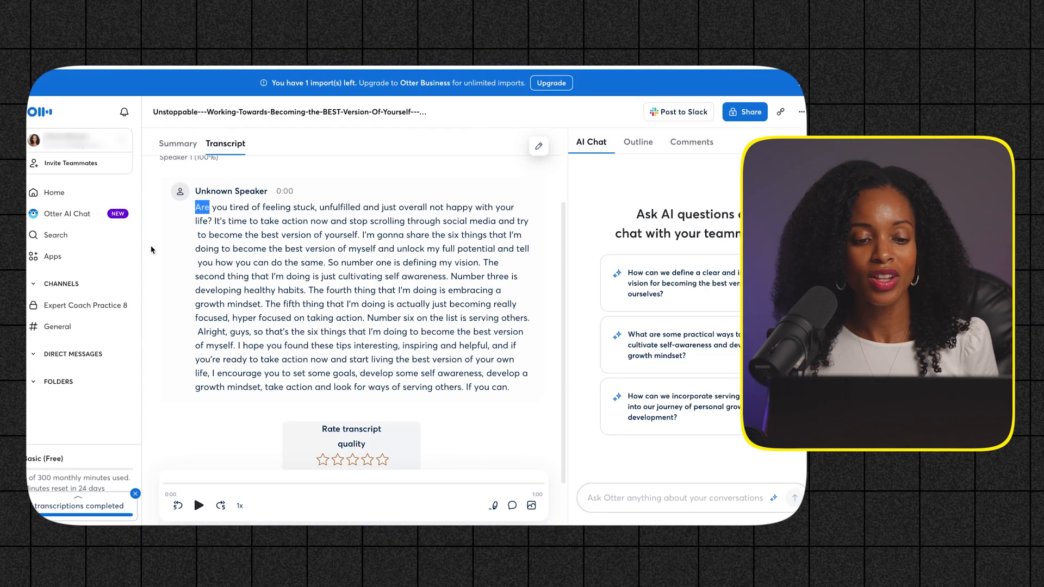